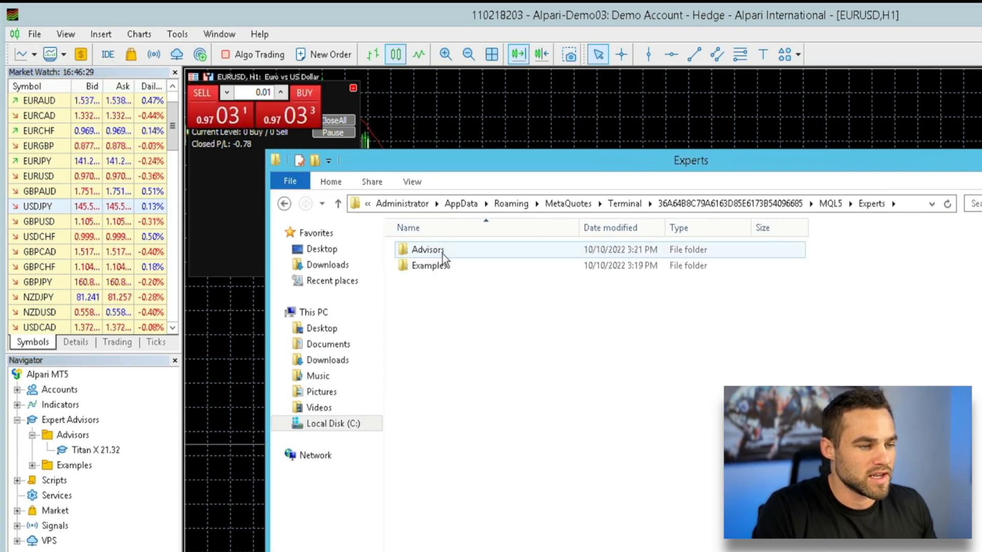
Confirm Titan X 21.32 is inside the Advisors folder, then close File Explorer.
{"action": "double_click", "coordinate": [427, 249]}
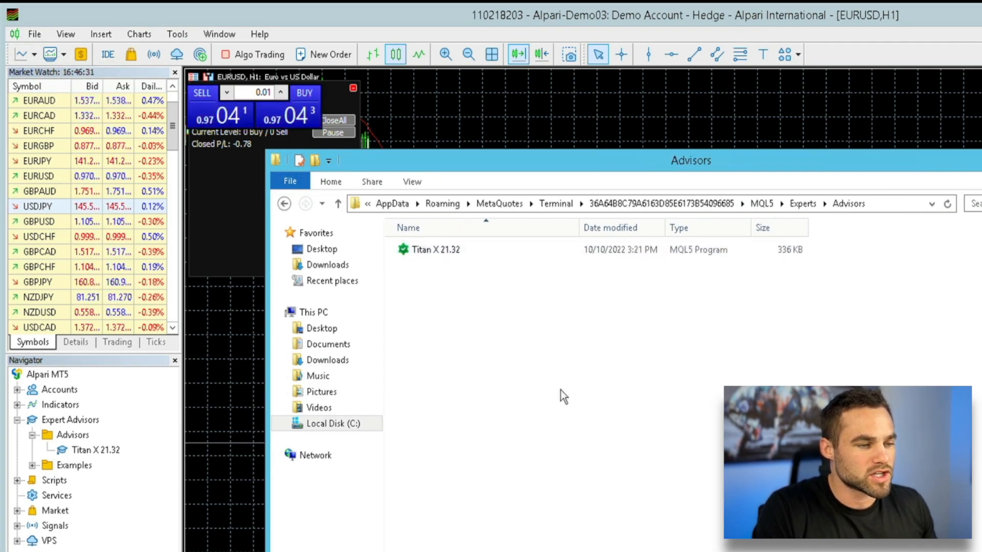
{"action": "mouse_move", "coordinate": [485, 317]}
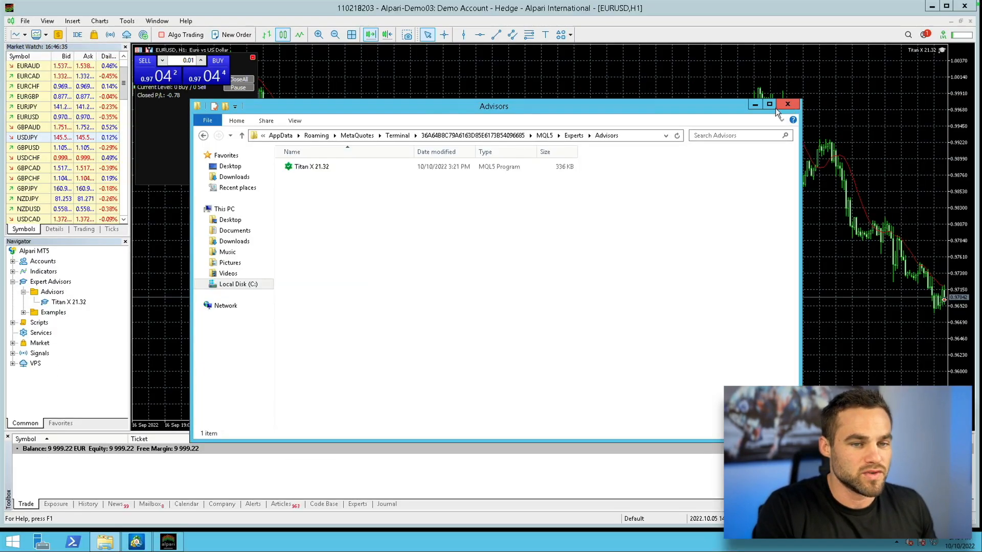
{"action": "left_click", "coordinate": [787, 105]}
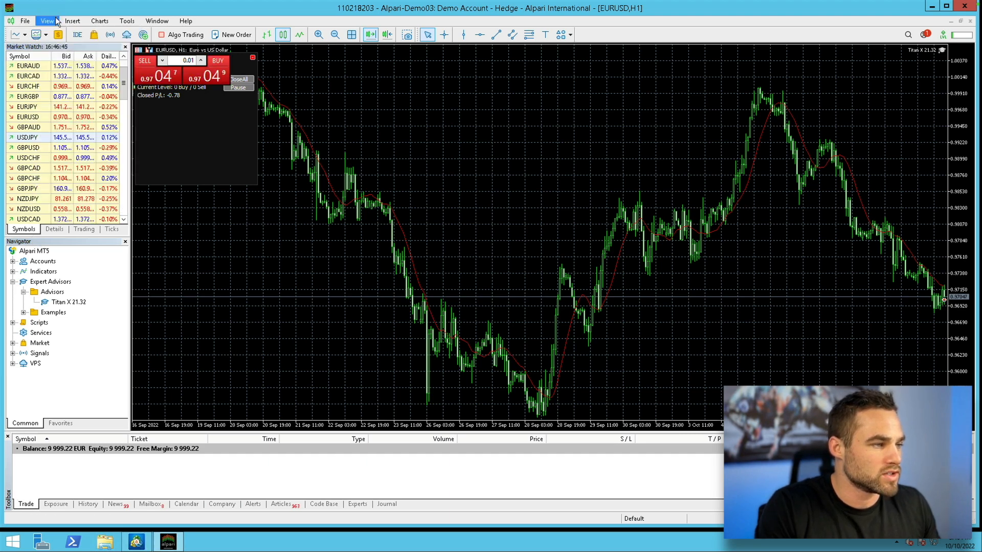
Browse the View and File menus looking for the testing option.
{"action": "left_click", "coordinate": [46, 20]}
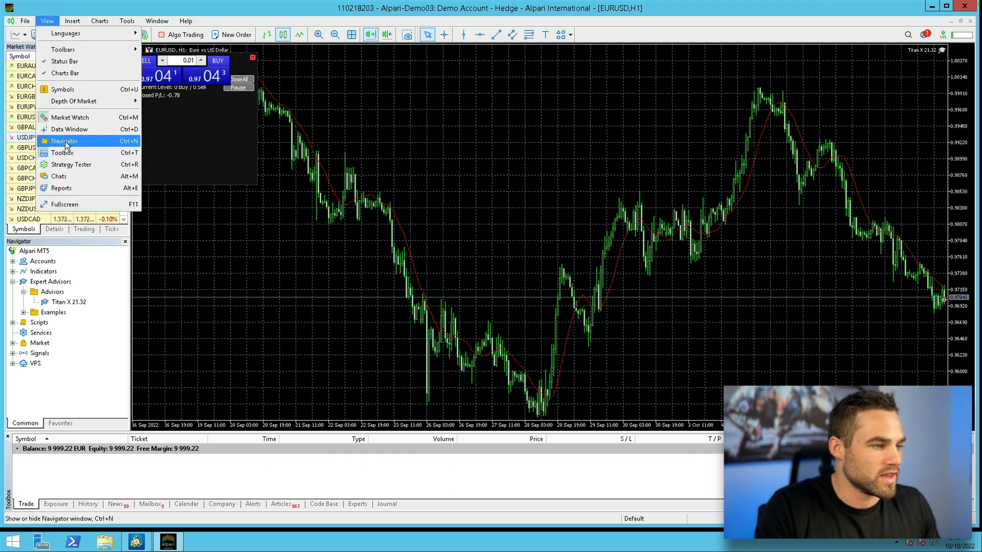
{"action": "left_click", "coordinate": [25, 21]}
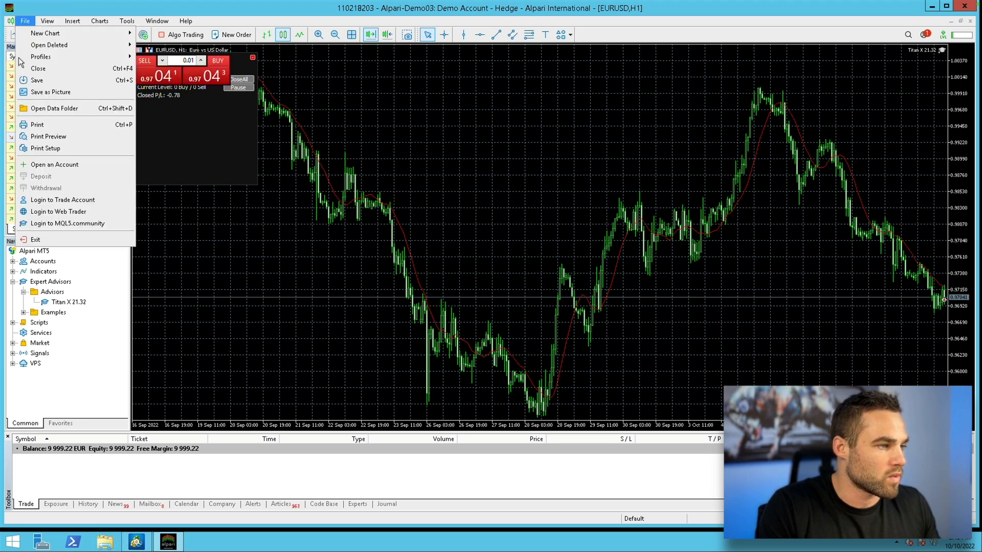
{"action": "left_click", "coordinate": [47, 21]}
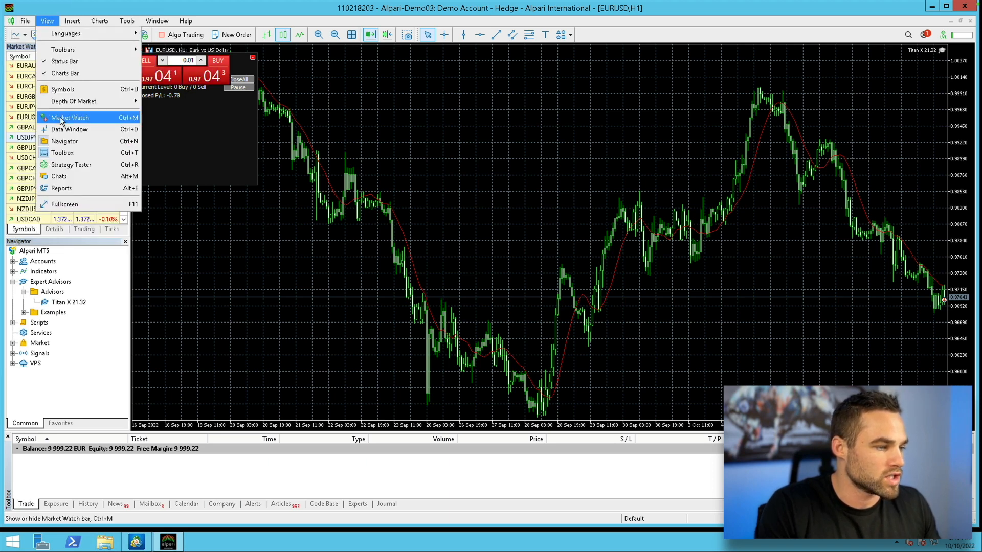
Send the Titan X 21.32 advisor from the Navigator to the Strategy Tester via Test.
{"action": "left_click", "coordinate": [69, 117]}
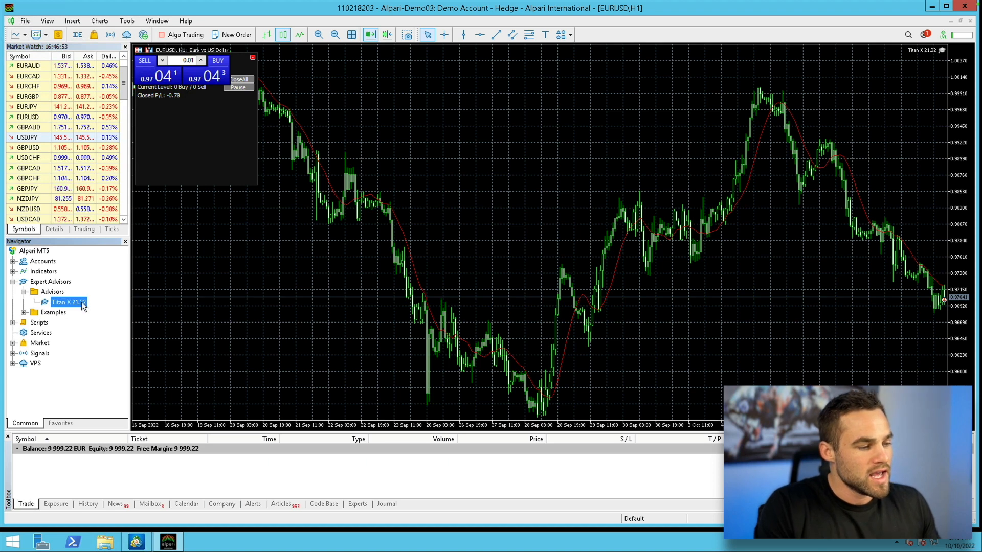
{"action": "right_click", "coordinate": [65, 301]}
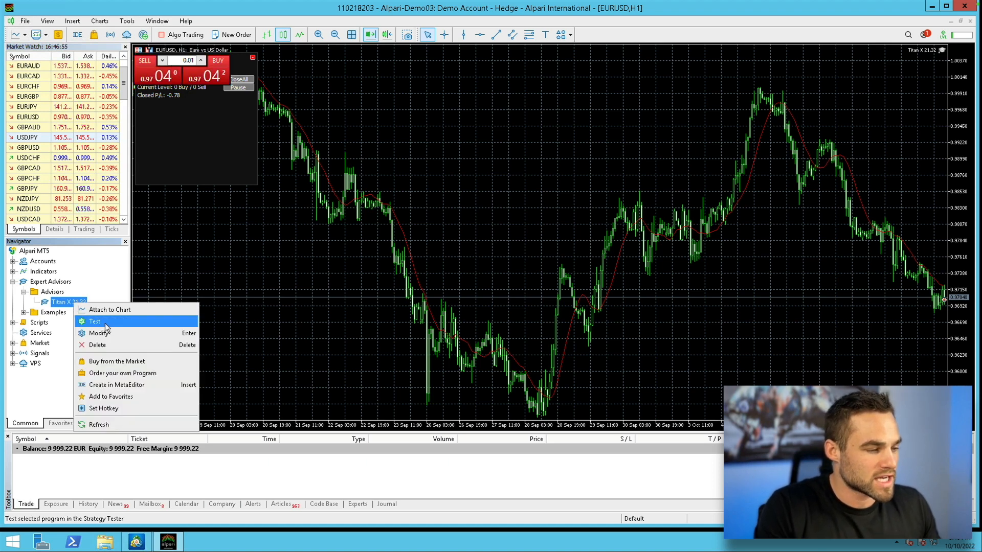
{"action": "left_click", "coordinate": [94, 321]}
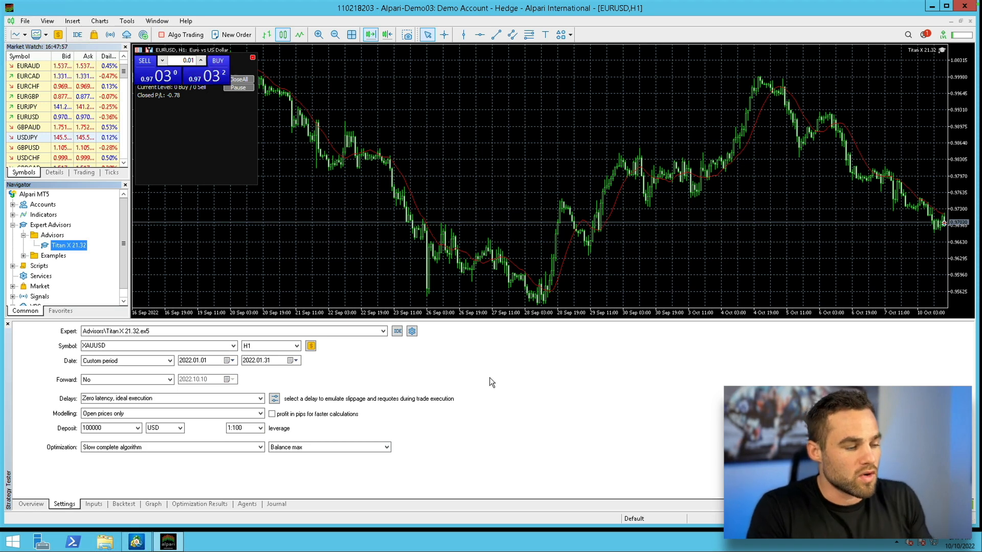
{"action": "mouse_move", "coordinate": [512, 325]}
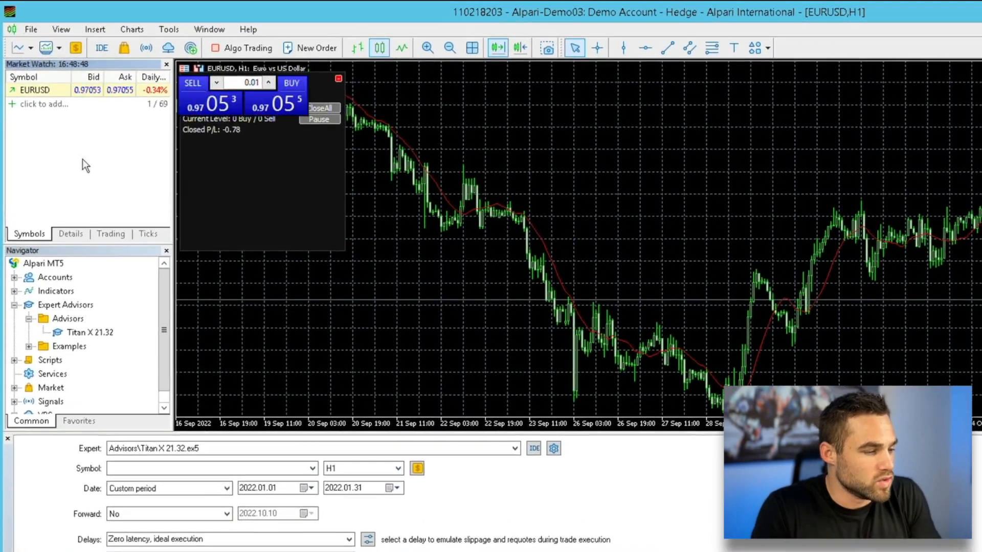
Show all Market Watch symbols again and verify XAUUSD H1 over January 2022 in the tester.
{"action": "right_click", "coordinate": [86, 165]}
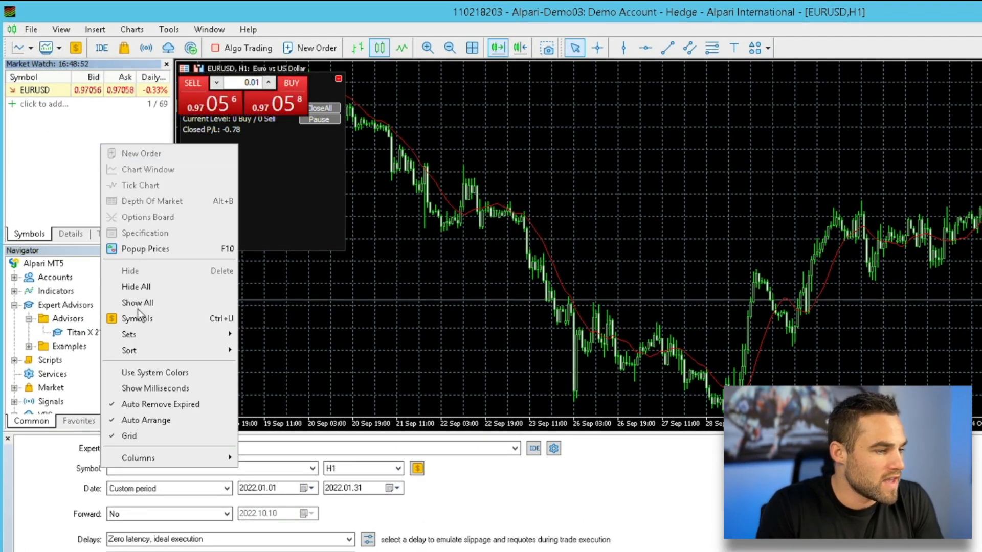
{"action": "mouse_move", "coordinate": [137, 303]}
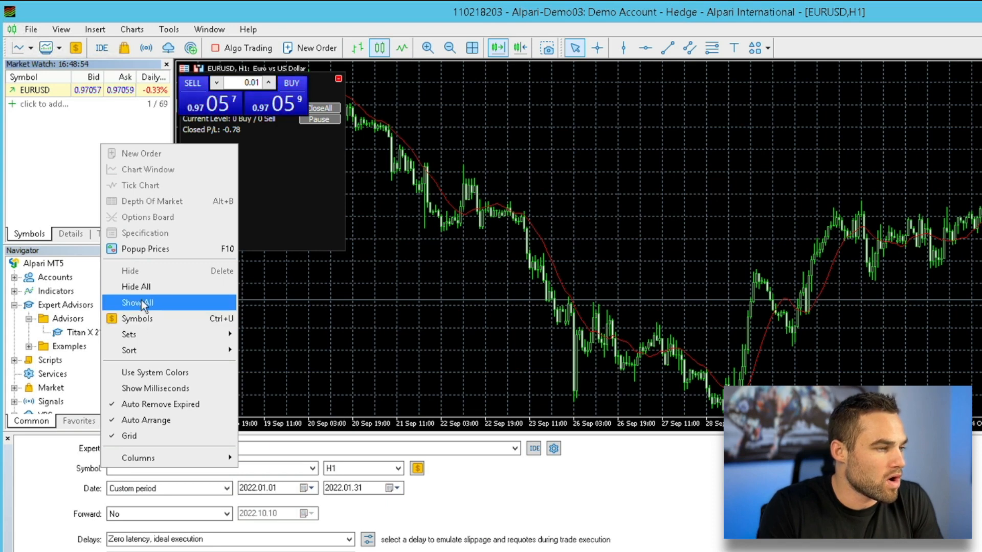
{"action": "left_click", "coordinate": [136, 303]}
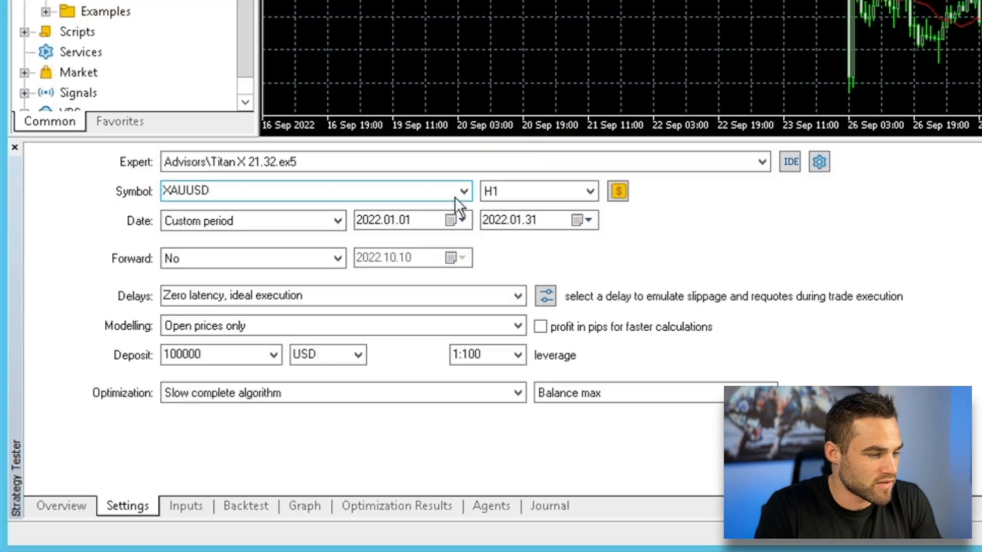
{"action": "left_click", "coordinate": [462, 191]}
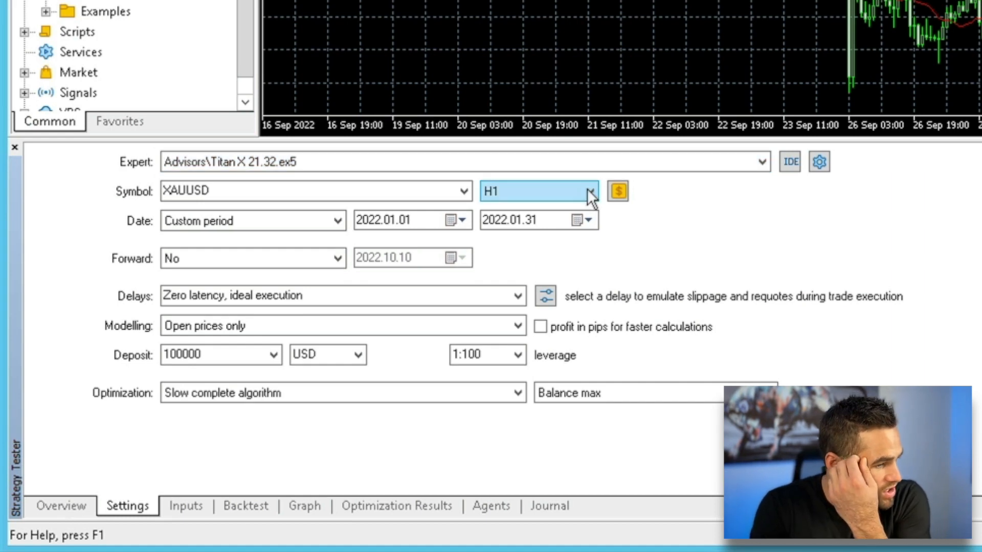
{"action": "mouse_move", "coordinate": [236, 248]}
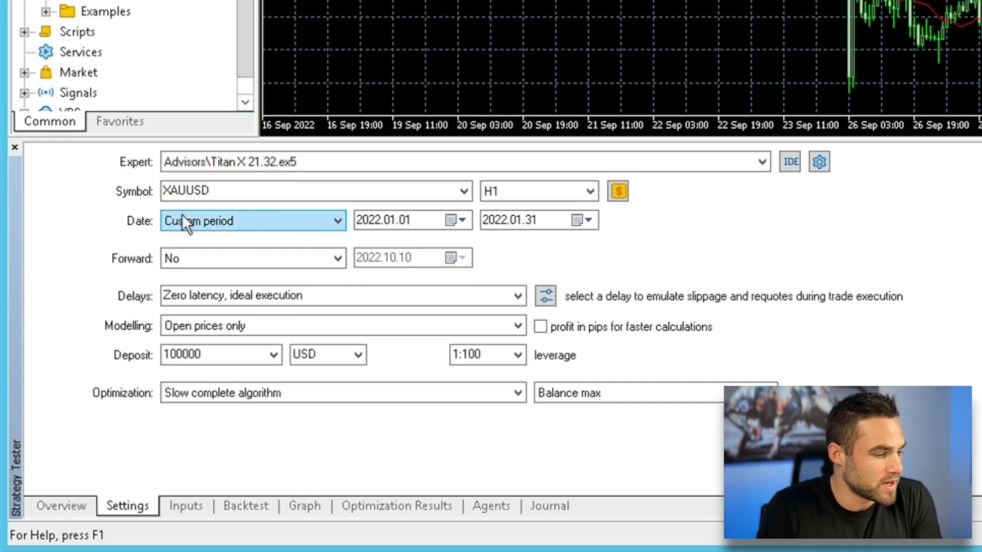
{"action": "mouse_move", "coordinate": [349, 233]}
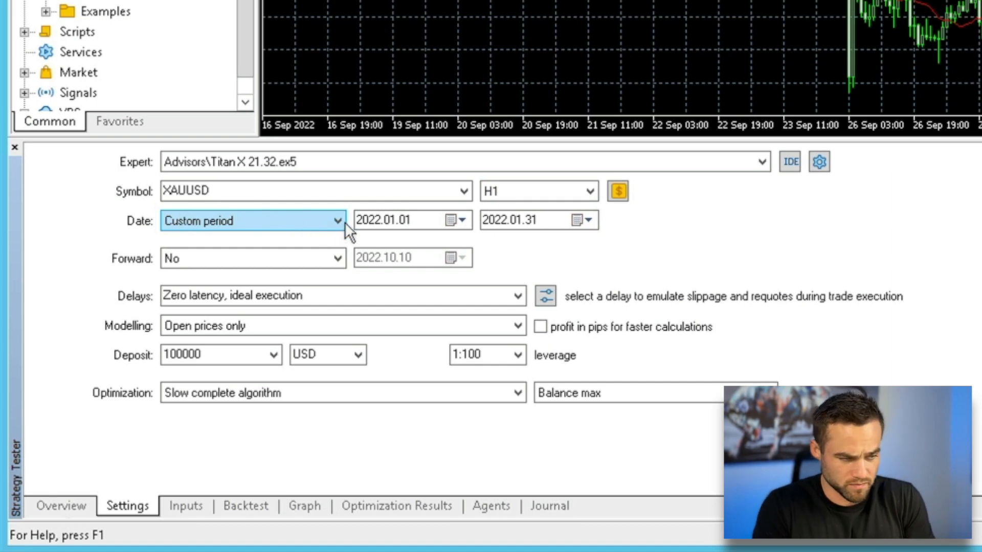
{"action": "left_click", "coordinate": [407, 220]}
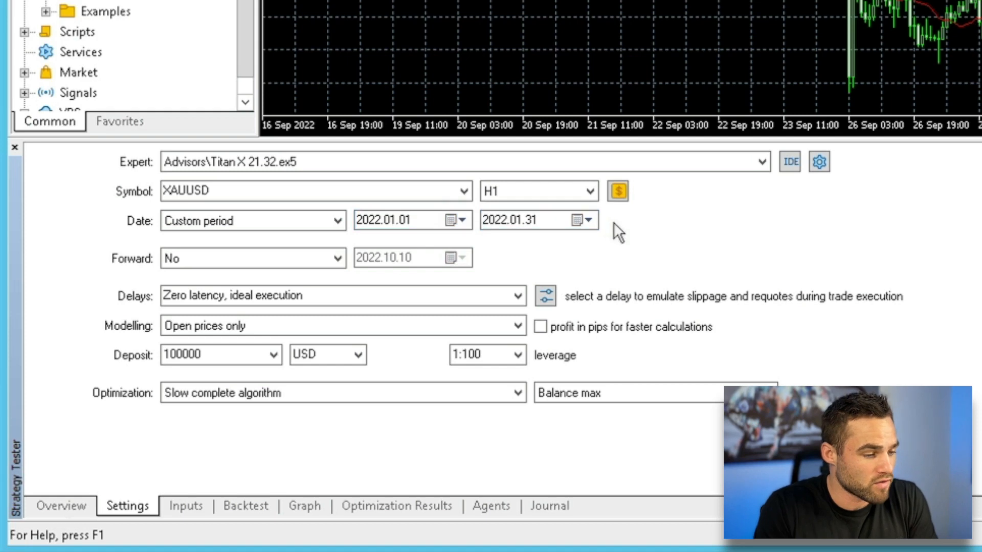
{"action": "mouse_move", "coordinate": [626, 245]}
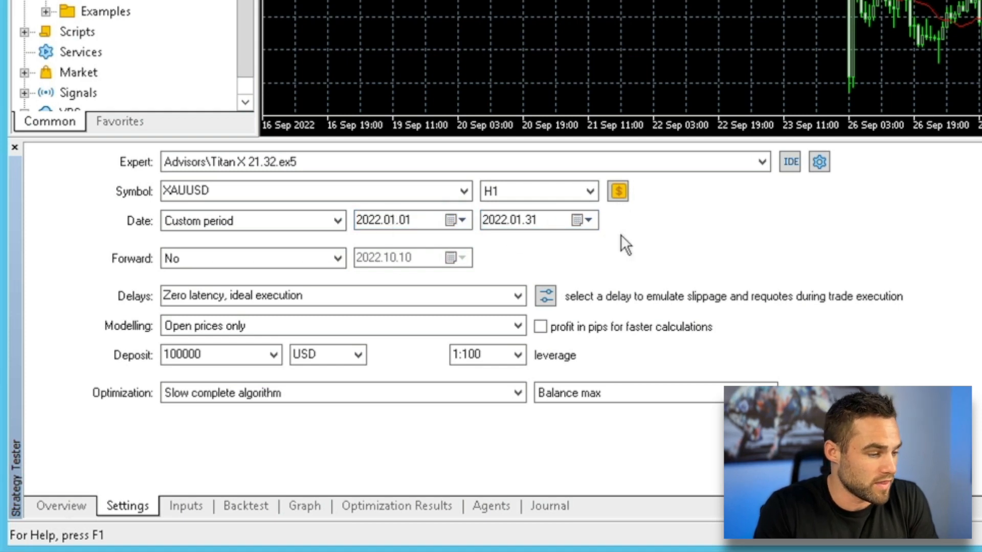
{"action": "mouse_move", "coordinate": [451, 291]}
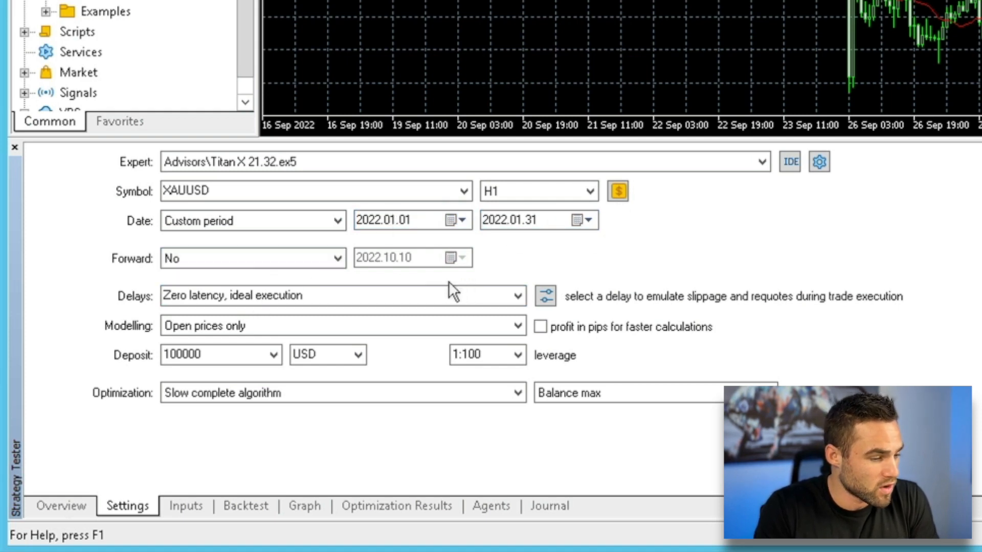
Choose the 4 ms execution delay matching the 4.85 ms server ping.
{"action": "left_click", "coordinate": [515, 294]}
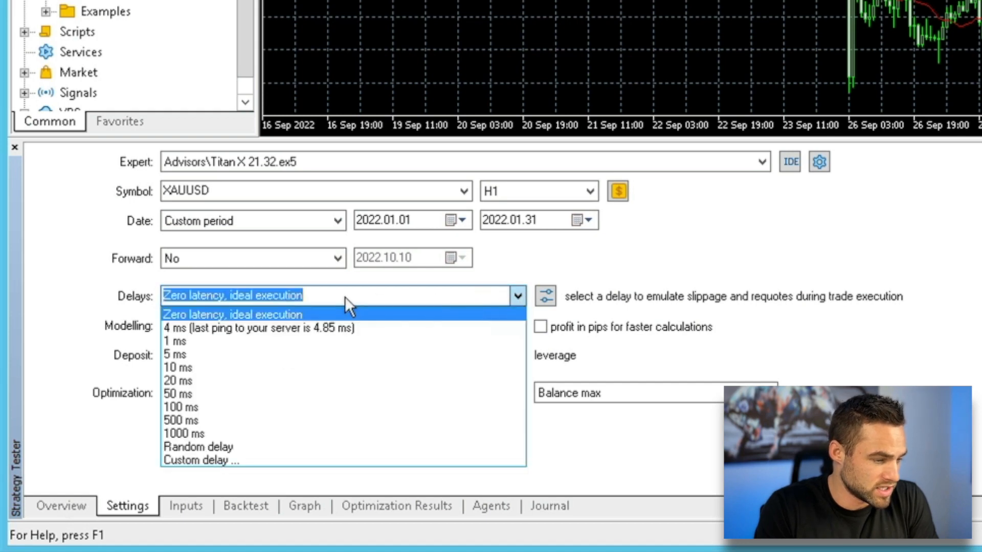
{"action": "mouse_move", "coordinate": [278, 329]}
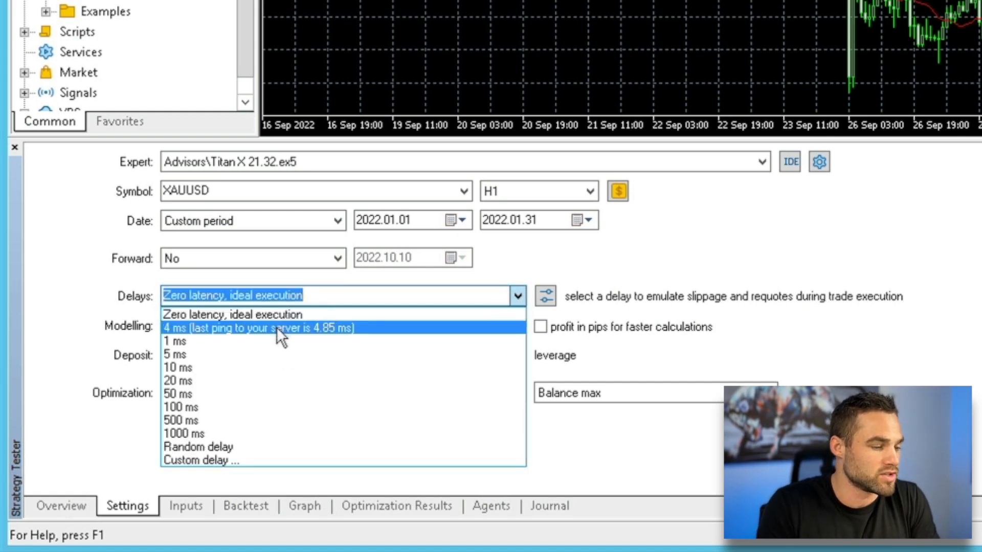
{"action": "left_click", "coordinate": [259, 329]}
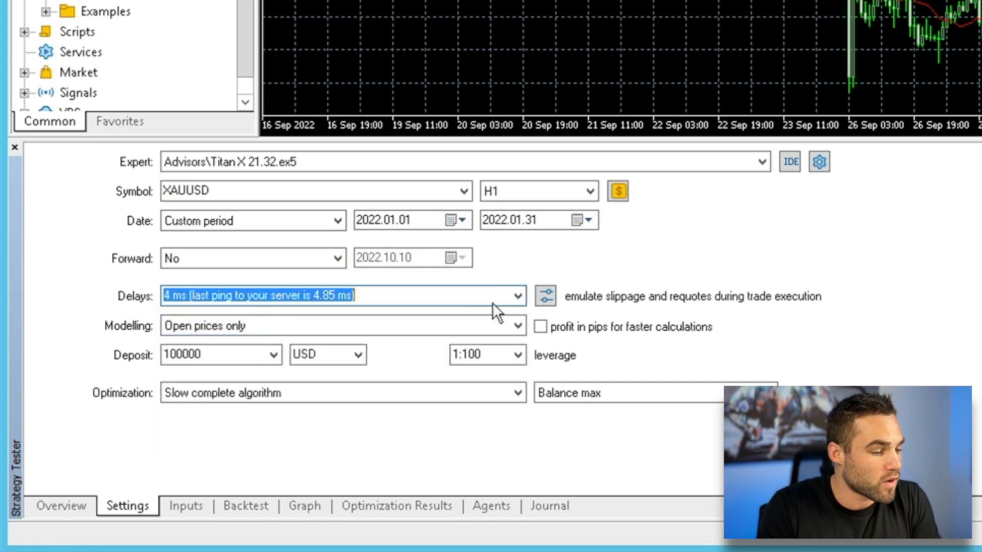
{"action": "left_click", "coordinate": [516, 325]}
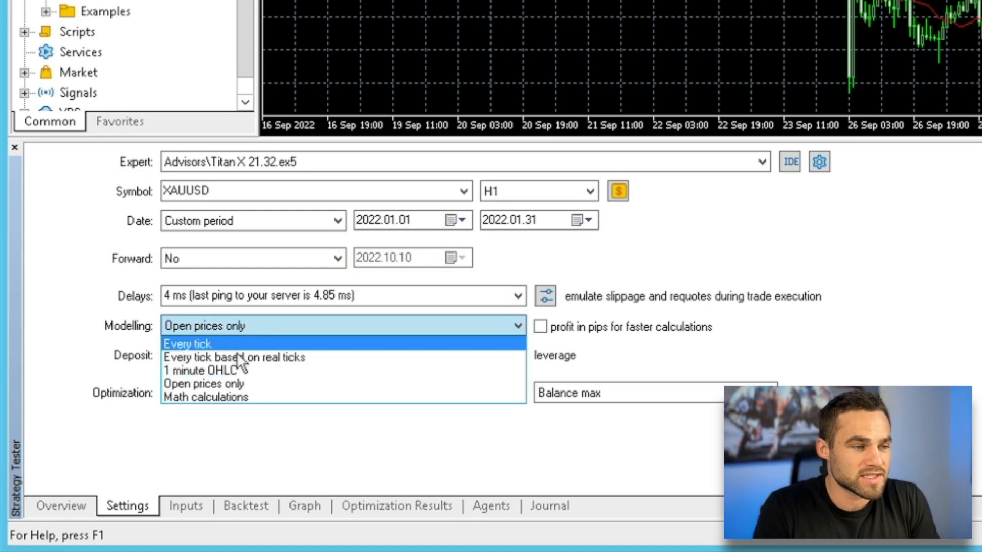
{"action": "mouse_move", "coordinate": [208, 348]}
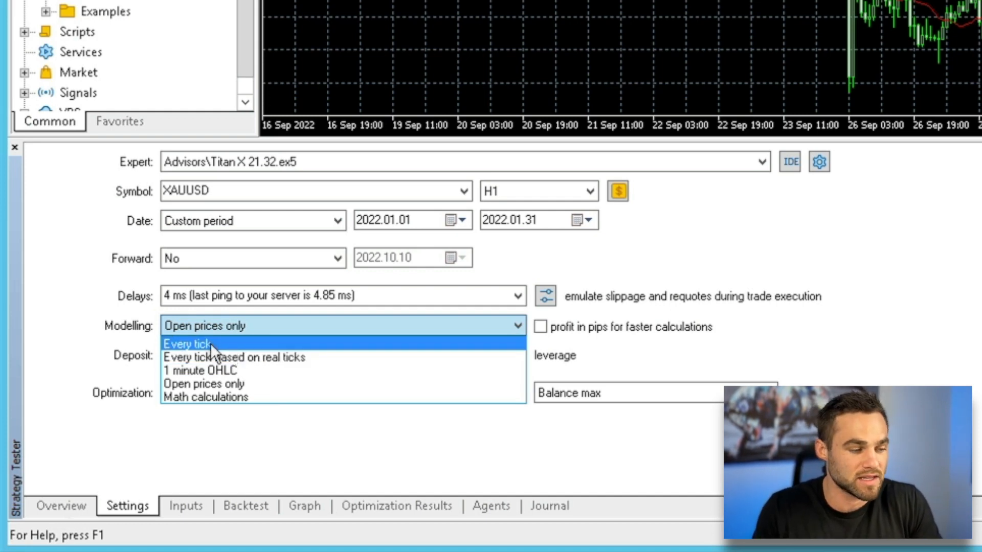
{"action": "mouse_move", "coordinate": [253, 370]}
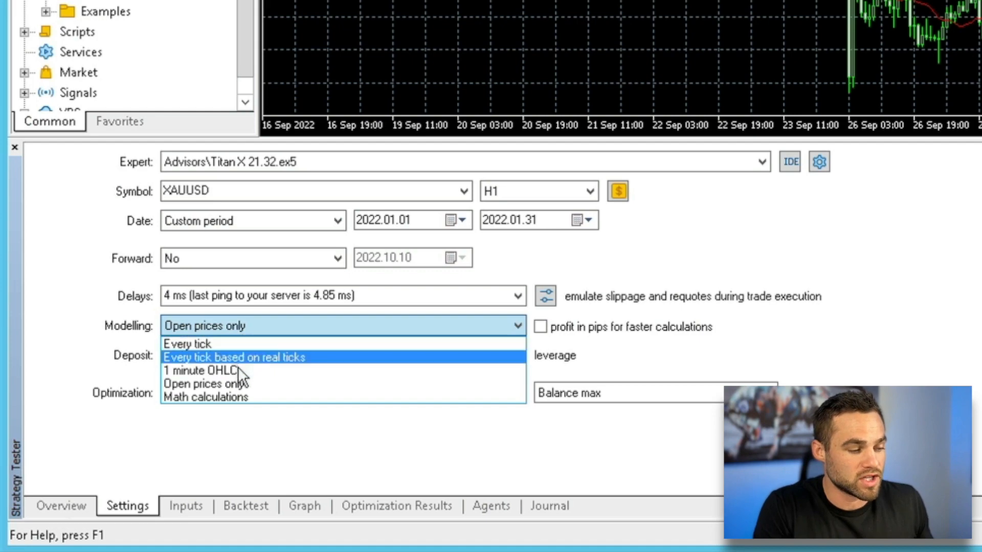
{"action": "mouse_move", "coordinate": [304, 363]}
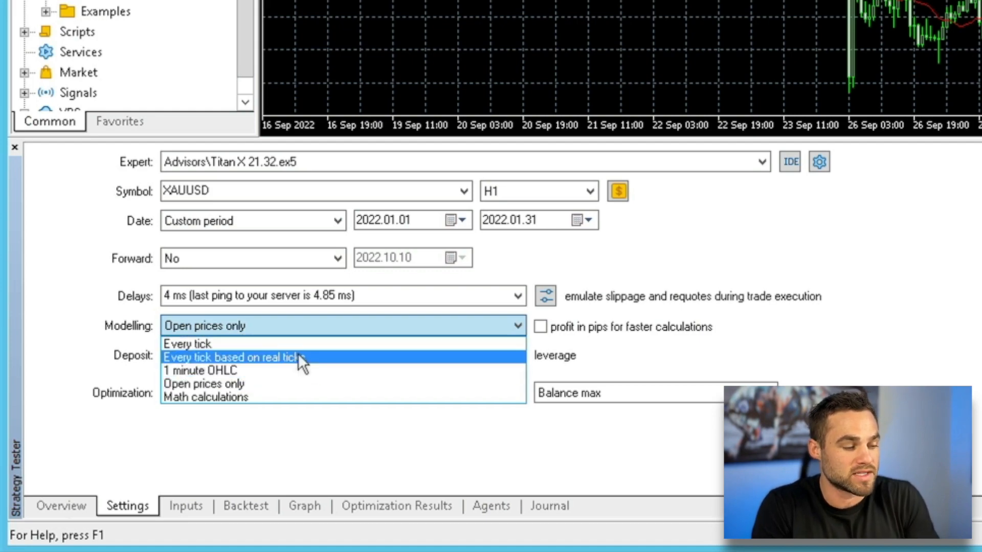
{"action": "mouse_move", "coordinate": [294, 344]}
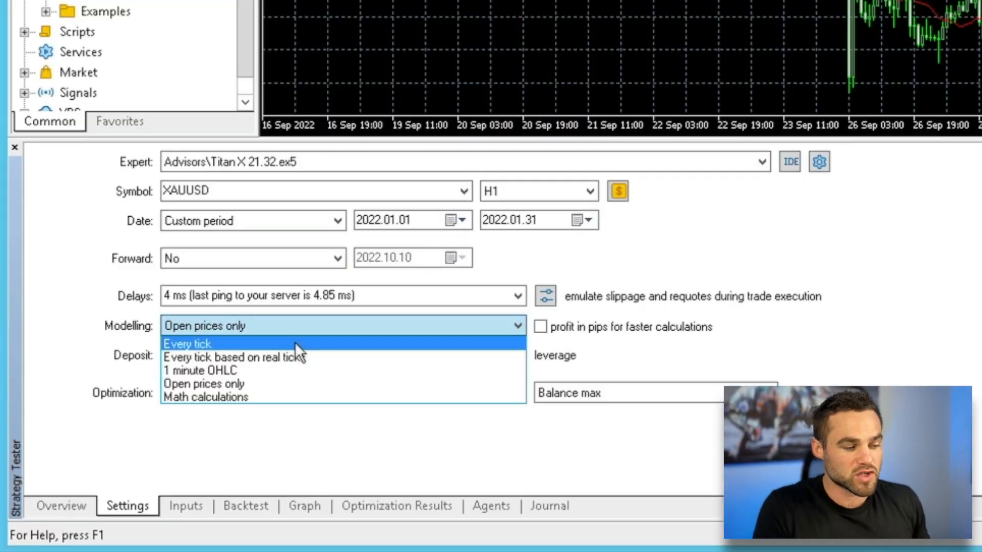
{"action": "mouse_move", "coordinate": [289, 357]}
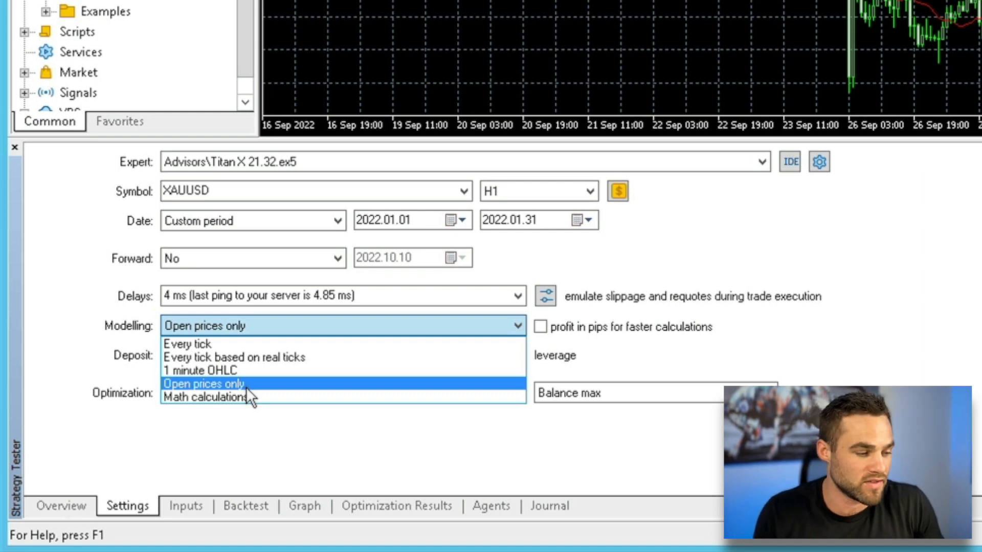
{"action": "mouse_move", "coordinate": [213, 370]}
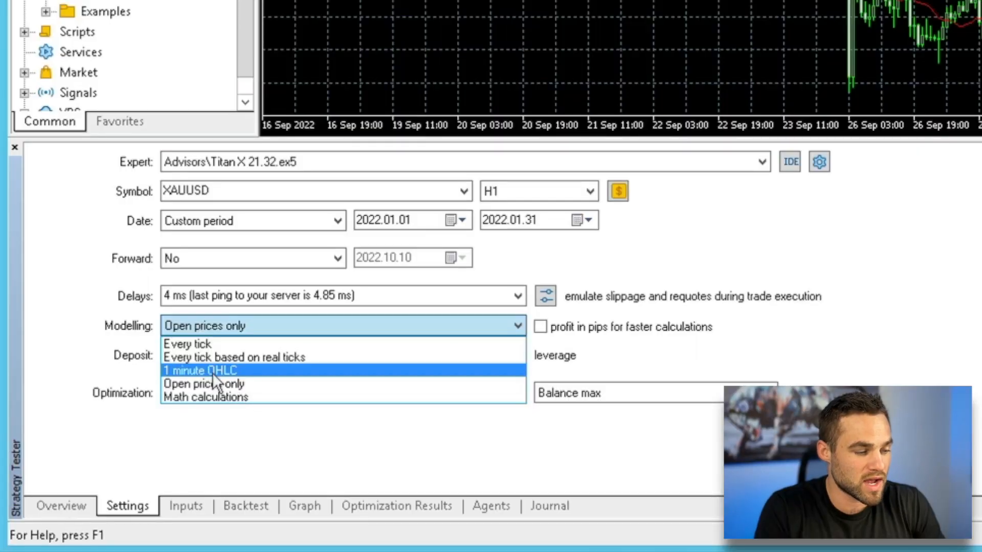
{"action": "mouse_move", "coordinate": [238, 375]}
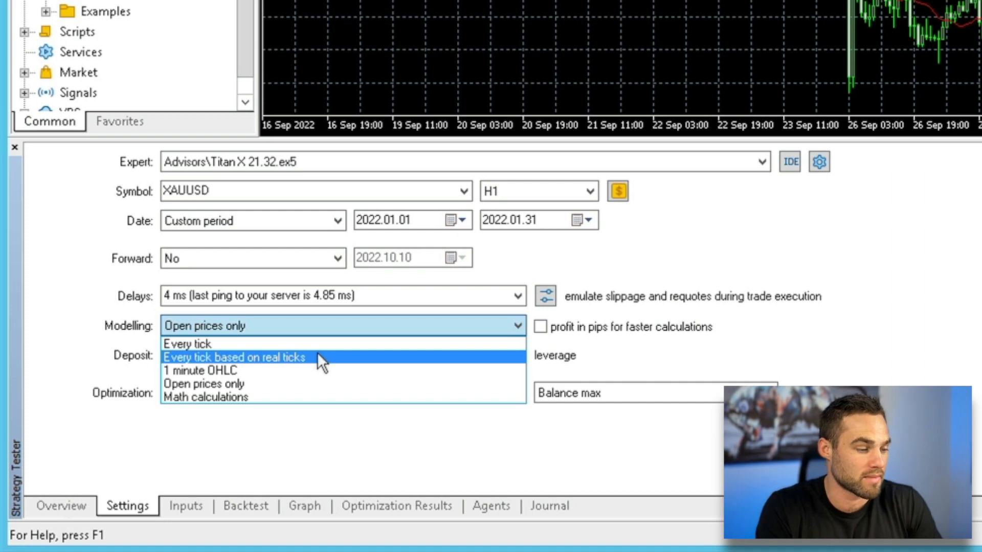
{"action": "mouse_move", "coordinate": [272, 384]}
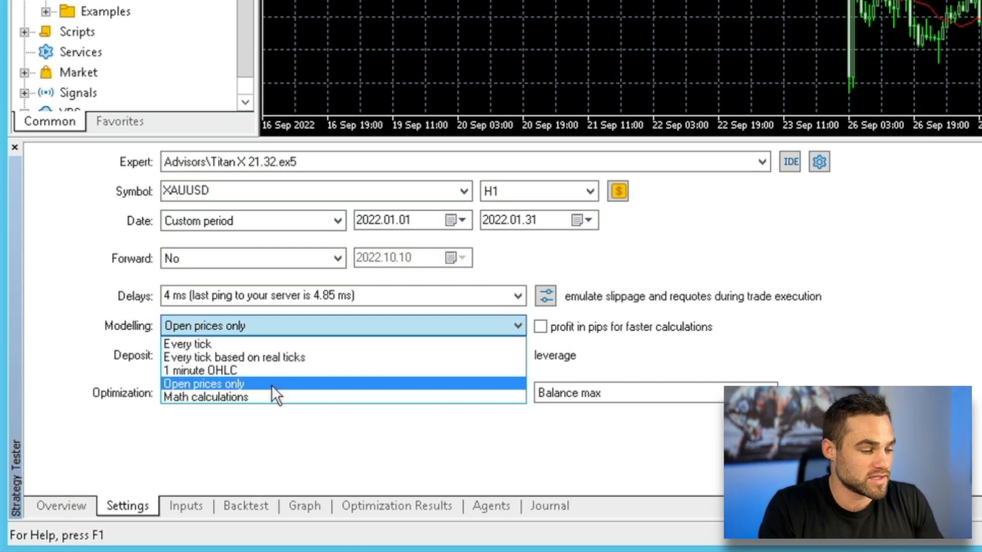
Keep Open prices only as the backtest modelling mode.
{"action": "left_click", "coordinate": [204, 384]}
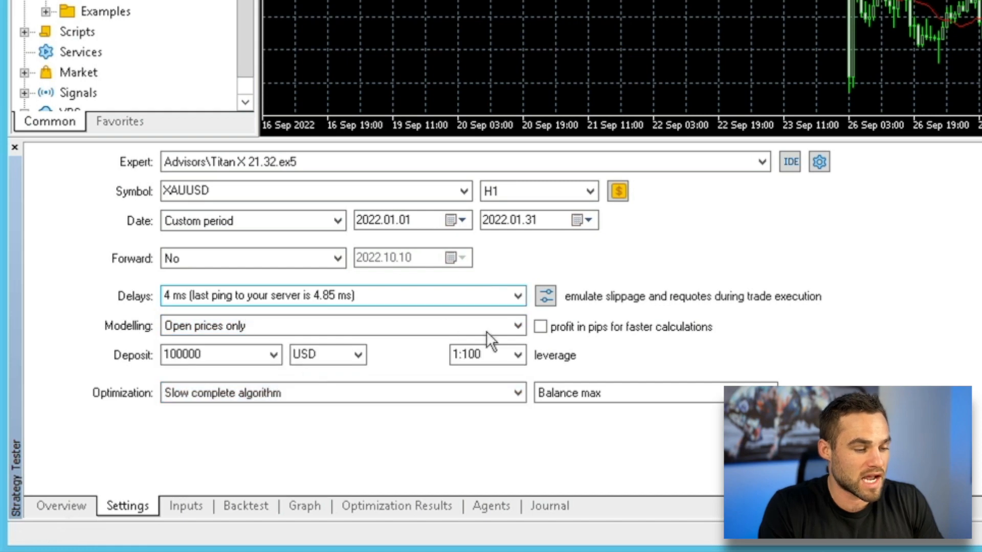
Set Optimization to Disabled for a single visual backtest.
{"action": "left_click", "coordinate": [213, 355]}
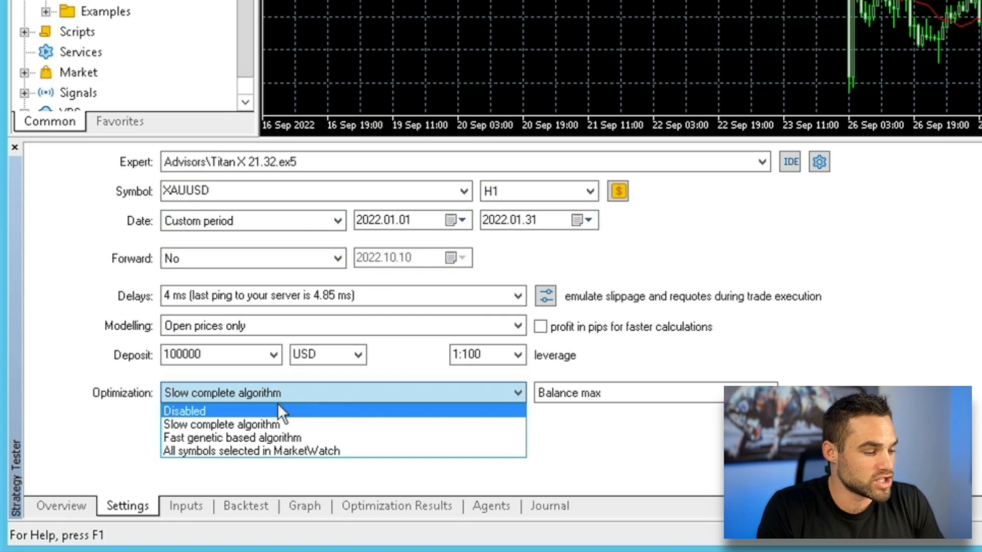
{"action": "left_click", "coordinate": [185, 411]}
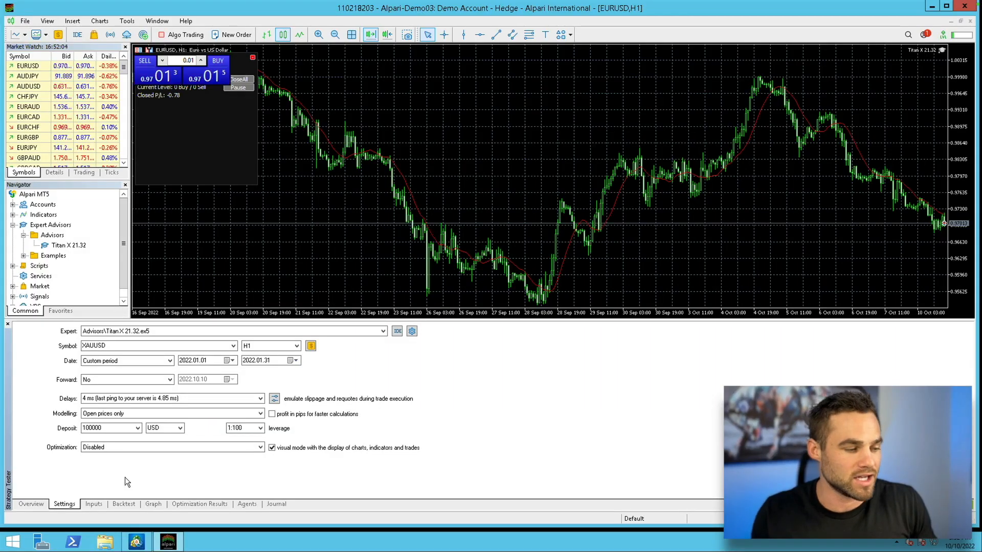
{"action": "mouse_move", "coordinate": [115, 452]}
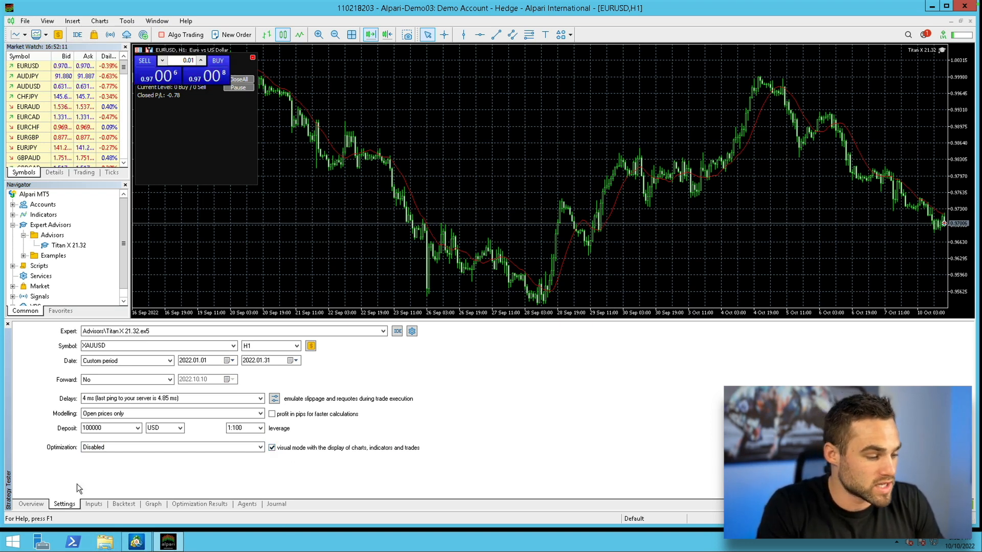
Review the Titan X inputs: 0.01 fixed lot, PS Amount 21.0, trade direction Both.
{"action": "left_click", "coordinate": [93, 504]}
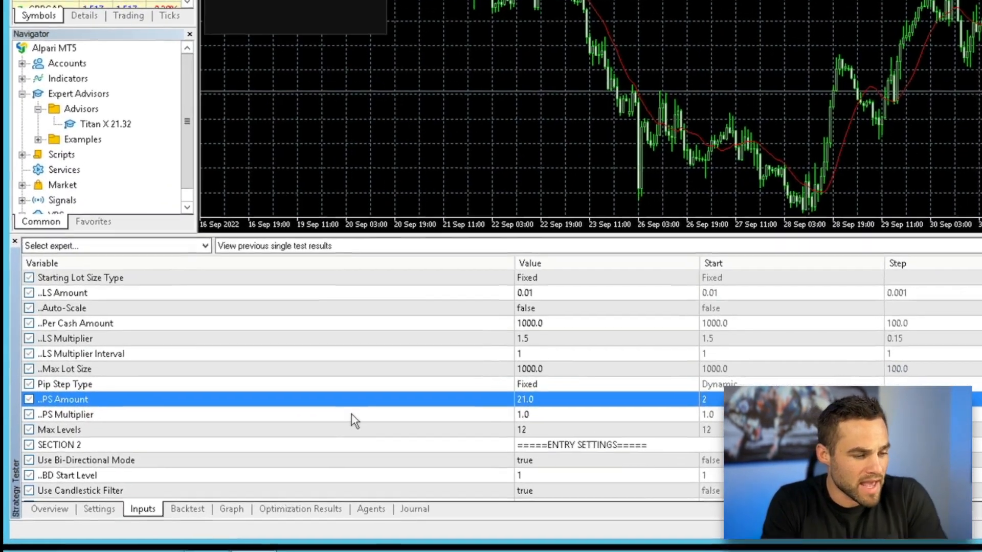
{"action": "double_click", "coordinate": [525, 400]}
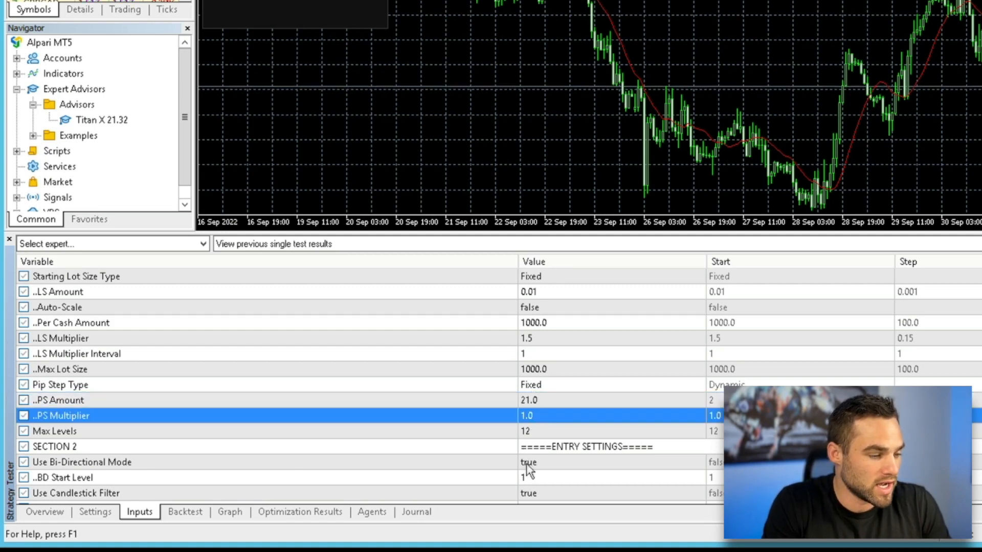
{"action": "mouse_move", "coordinate": [535, 363]}
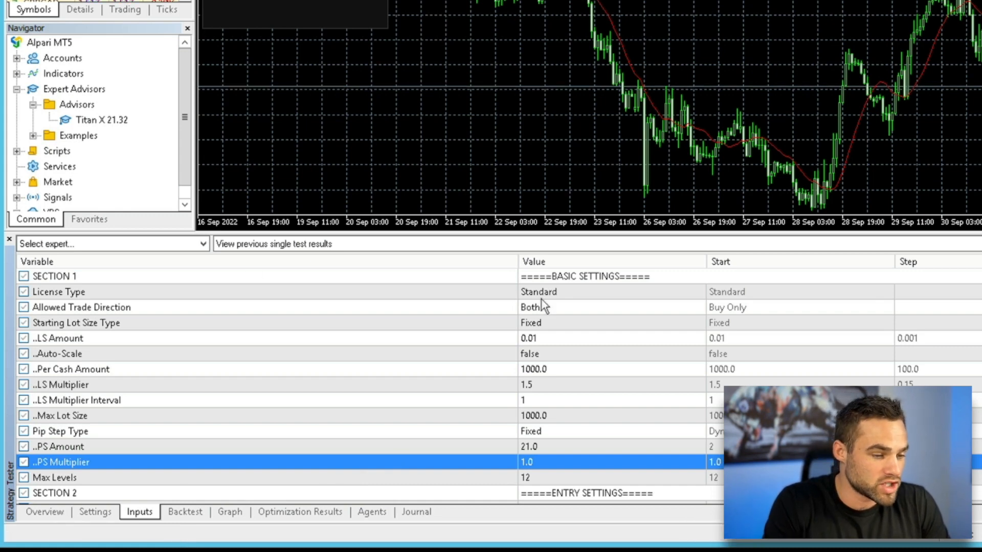
{"action": "mouse_move", "coordinate": [561, 263]}
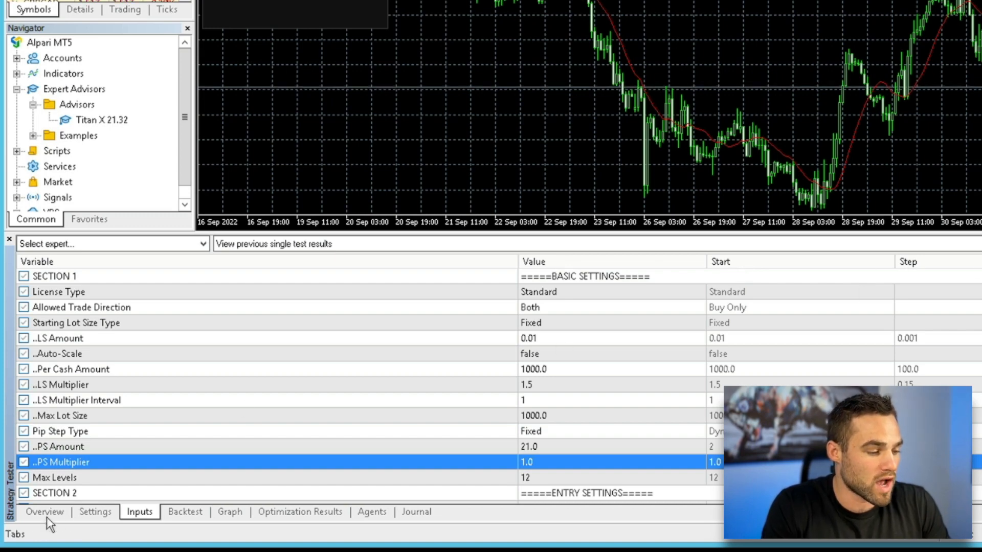
Start the visual backtest and raise playback speed to Faster until it finishes.
{"action": "left_click", "coordinate": [44, 511]}
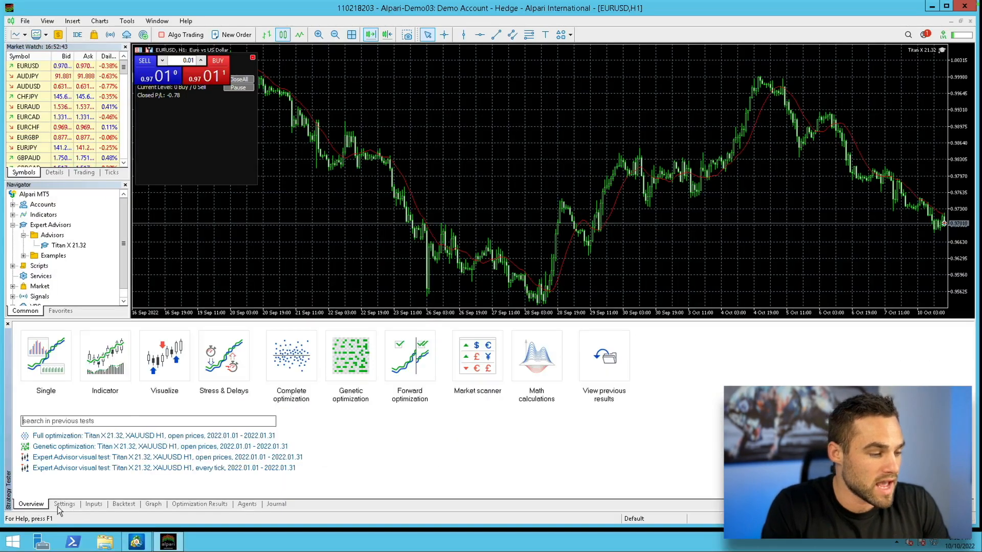
{"action": "left_click", "coordinate": [63, 503]}
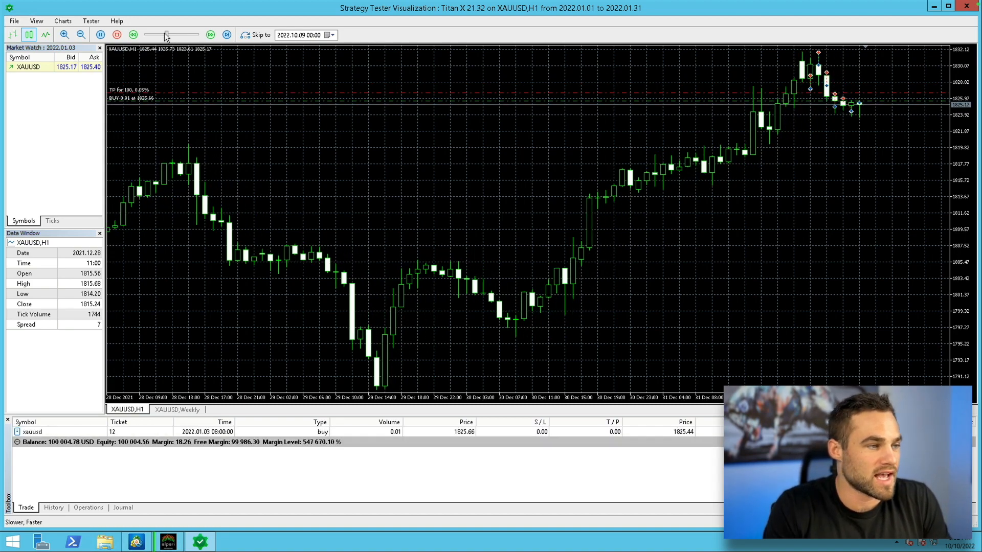
{"action": "left_click_drag", "start_coordinate": [166, 35], "coordinate": [175, 35]}
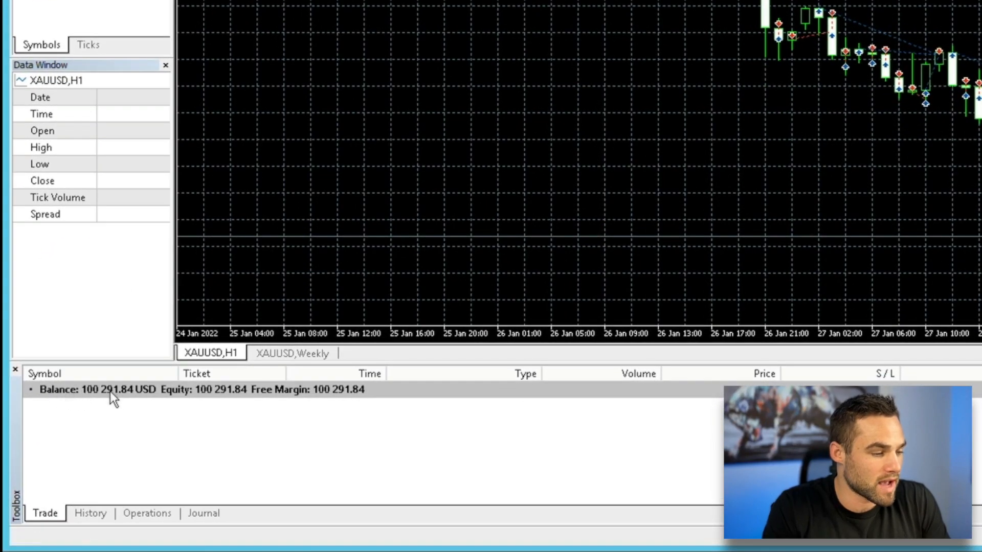
{"action": "mouse_move", "coordinate": [138, 404]}
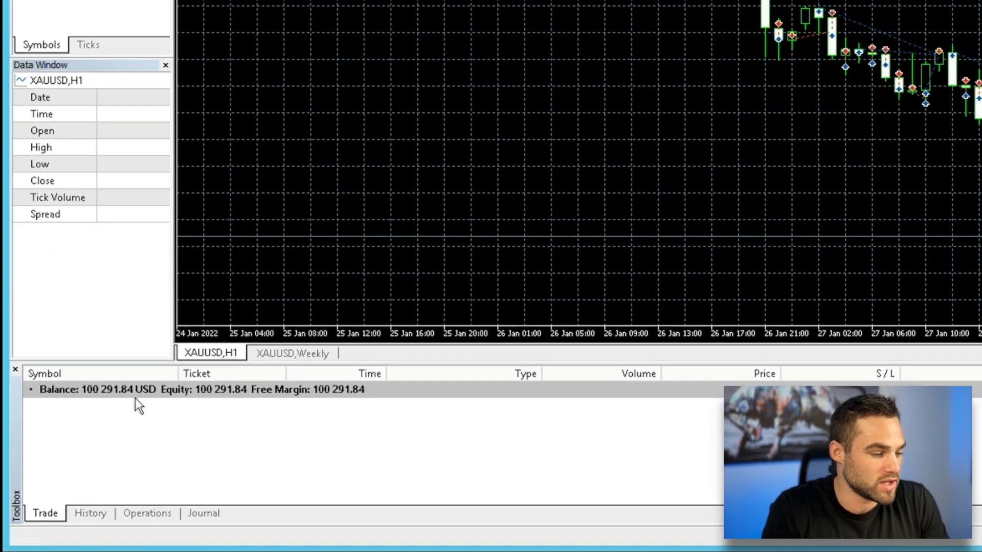
Review the test's order History and Journal, then close the visualization window.
{"action": "left_click", "coordinate": [90, 512]}
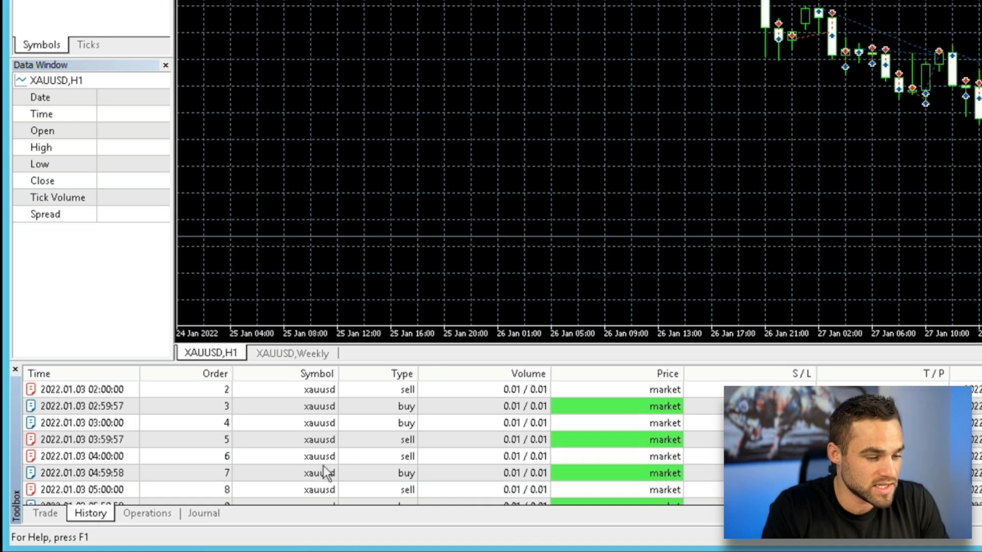
{"action": "mouse_move", "coordinate": [180, 476]}
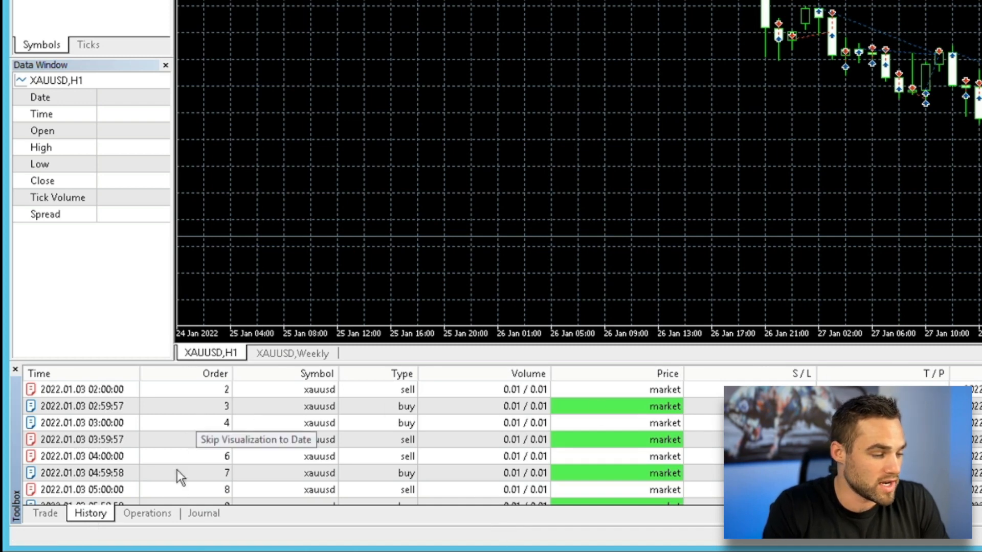
{"action": "left_click", "coordinate": [204, 513]}
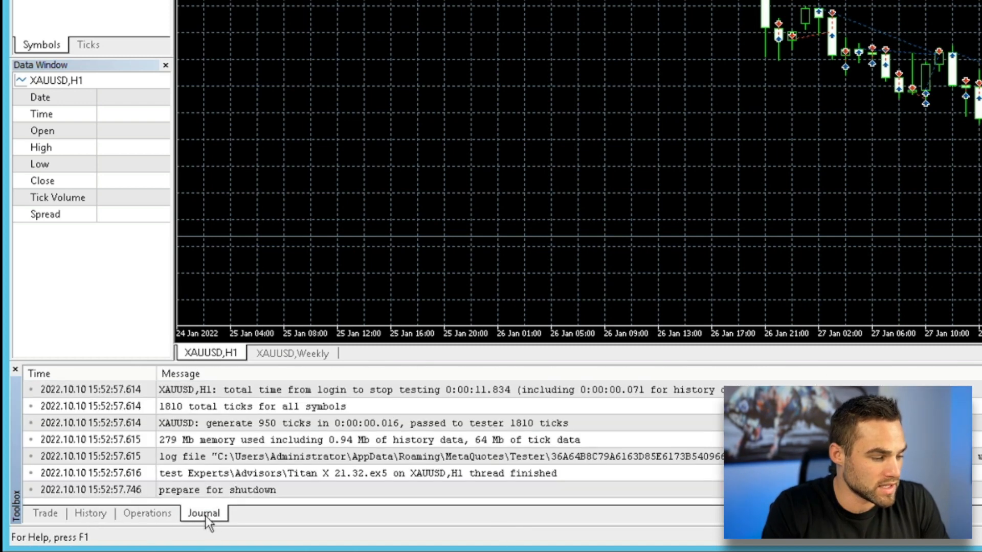
{"action": "left_click", "coordinate": [44, 512]}
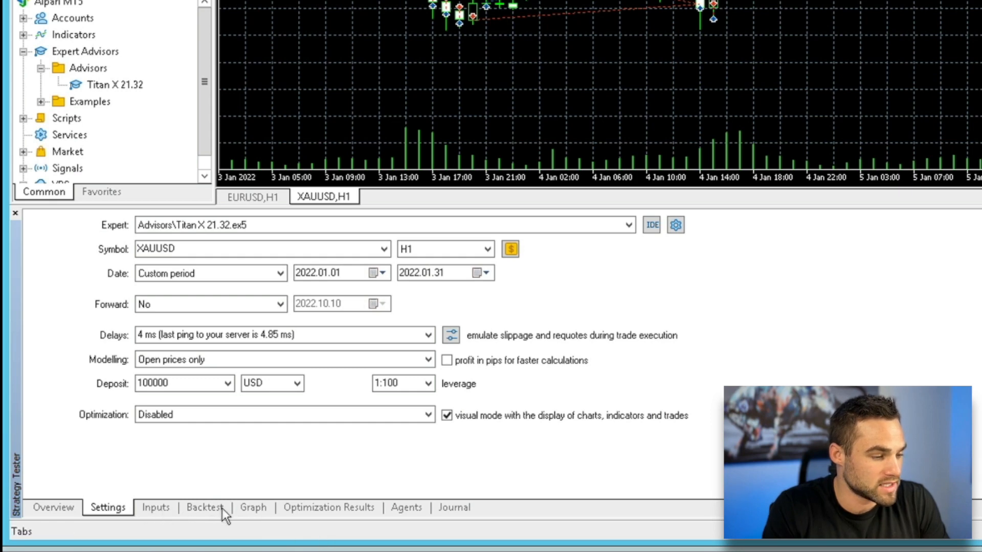
Review the 291.84 net profit report, then show the balance/equity graph.
{"action": "left_click", "coordinate": [205, 507]}
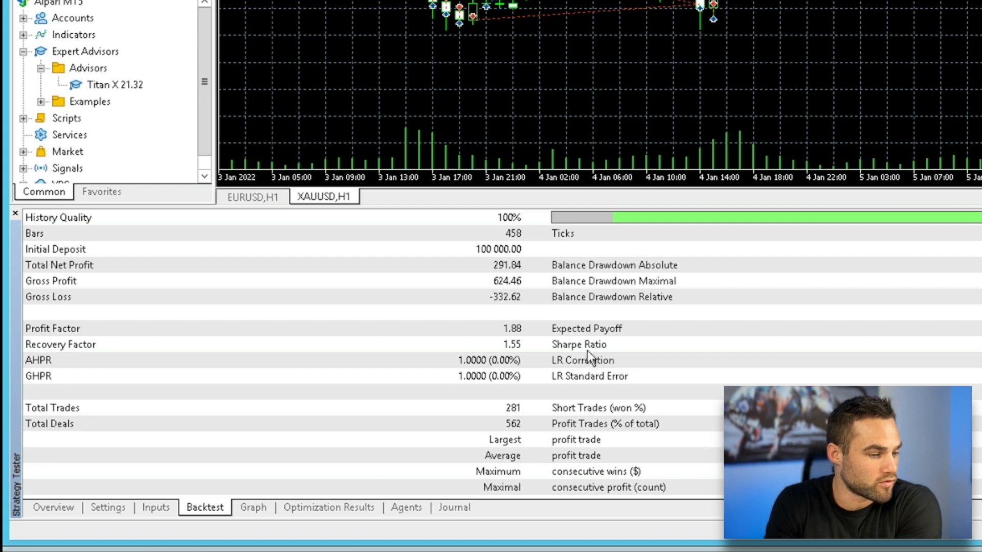
{"action": "mouse_move", "coordinate": [561, 269]}
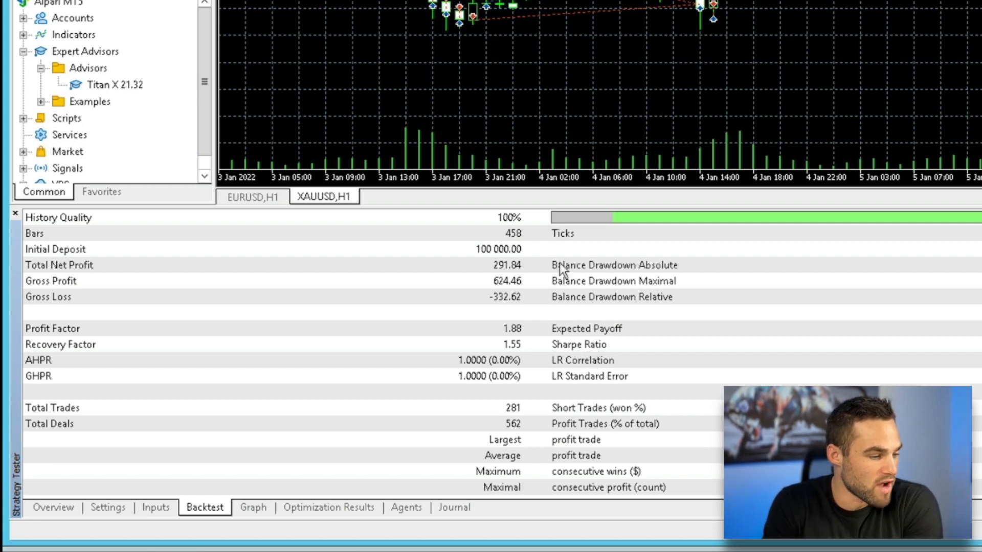
{"action": "mouse_move", "coordinate": [670, 300]}
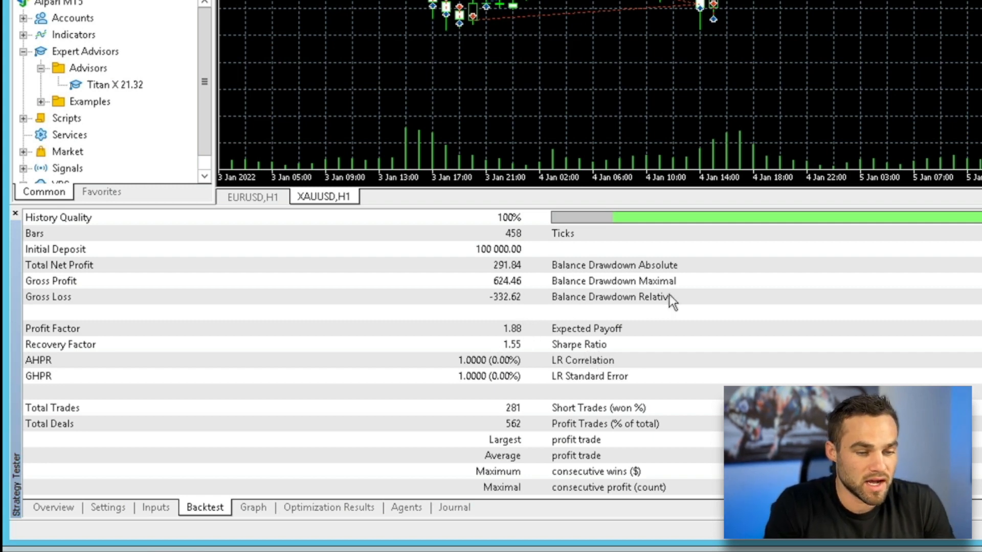
{"action": "mouse_move", "coordinate": [832, 279]}
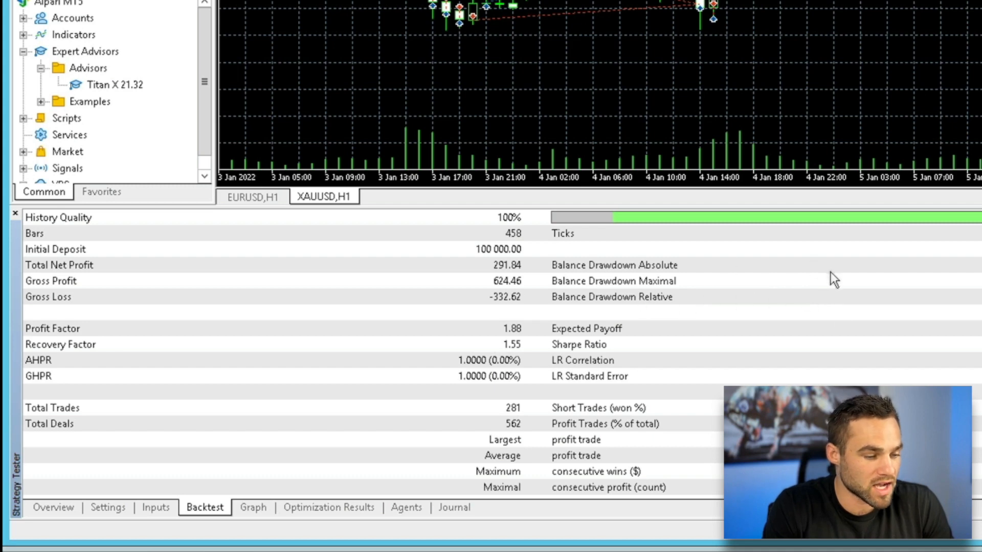
{"action": "mouse_move", "coordinate": [504, 369]}
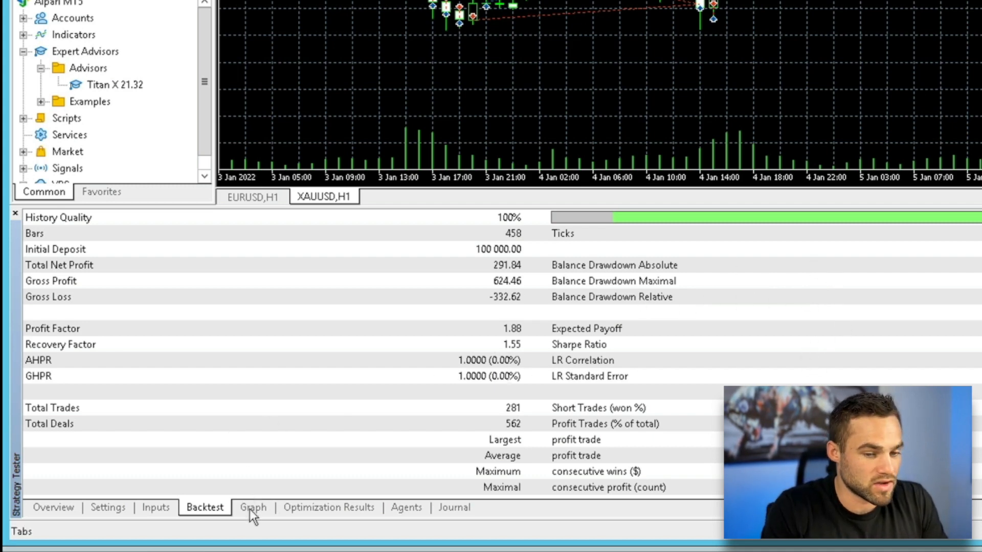
{"action": "left_click", "coordinate": [253, 508]}
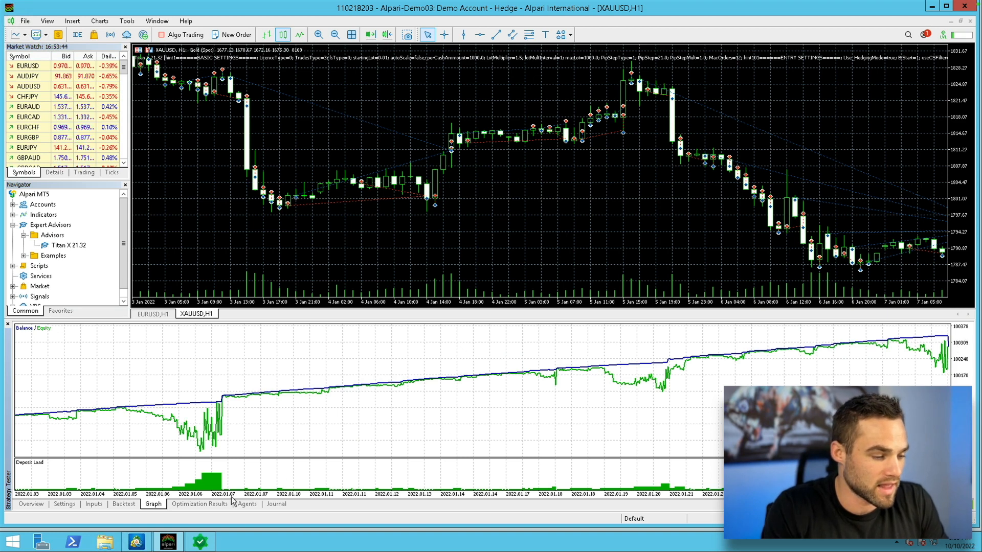
Review the earlier optimization results, then return to the tester Settings with optimization still Disabled.
{"action": "left_click", "coordinate": [199, 504]}
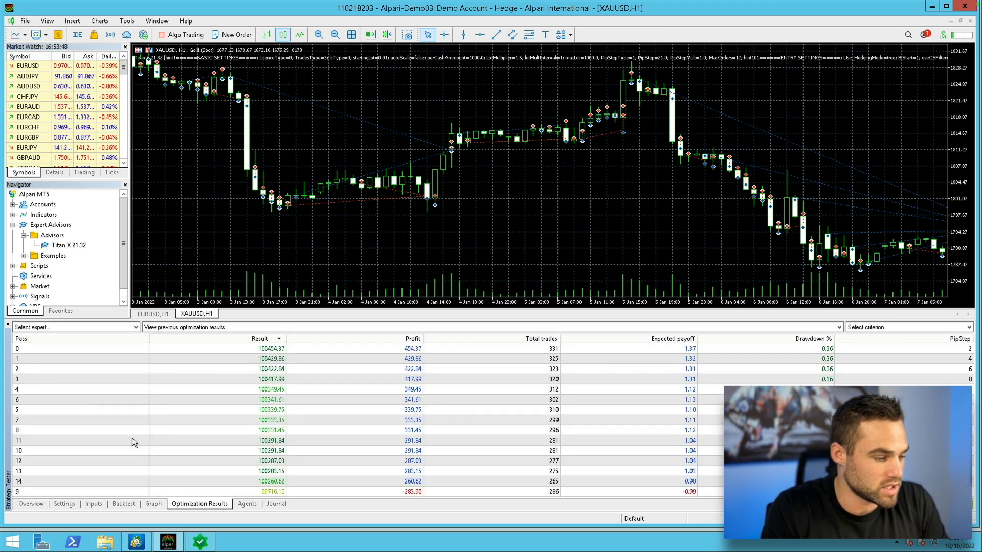
{"action": "left_click", "coordinate": [64, 504]}
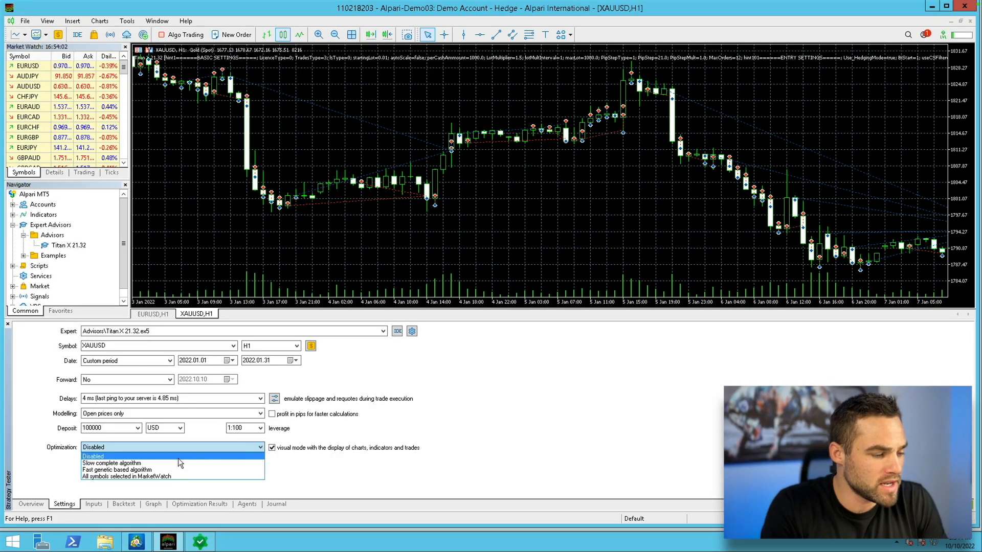
{"action": "mouse_move", "coordinate": [113, 463]}
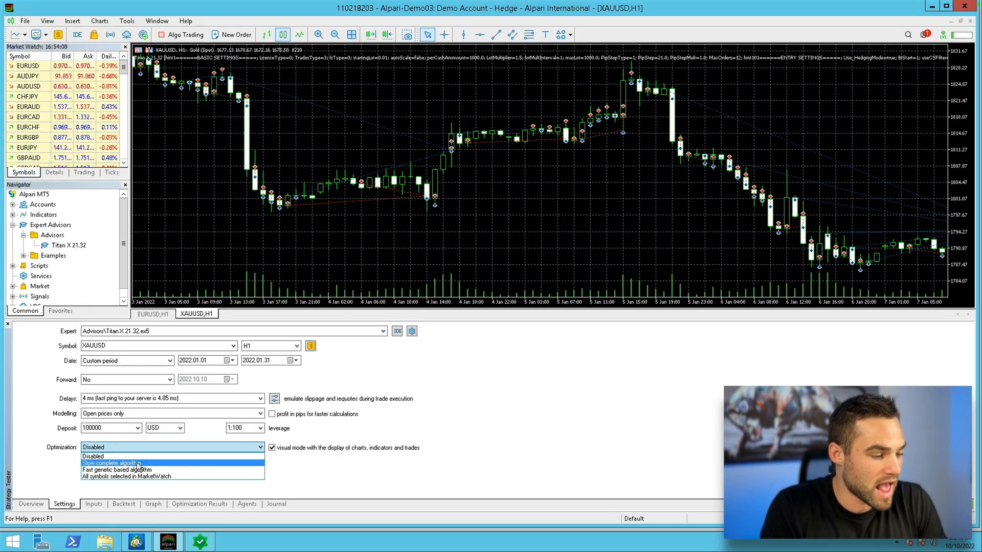
Choose the 'Slow complete algorithm' optimization mode, keeping 'Balance max' as the criterion.
{"action": "left_click", "coordinate": [112, 462]}
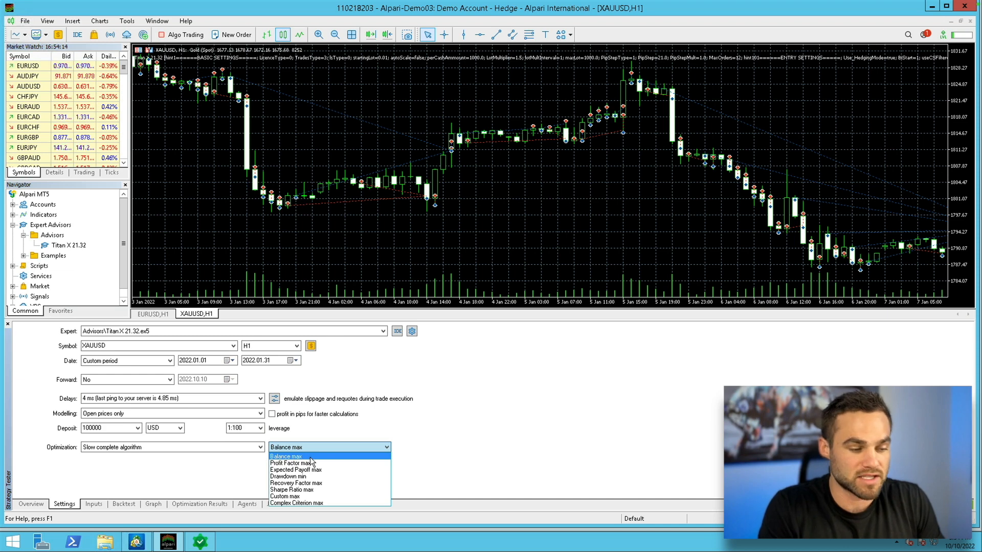
{"action": "mouse_move", "coordinate": [294, 462]}
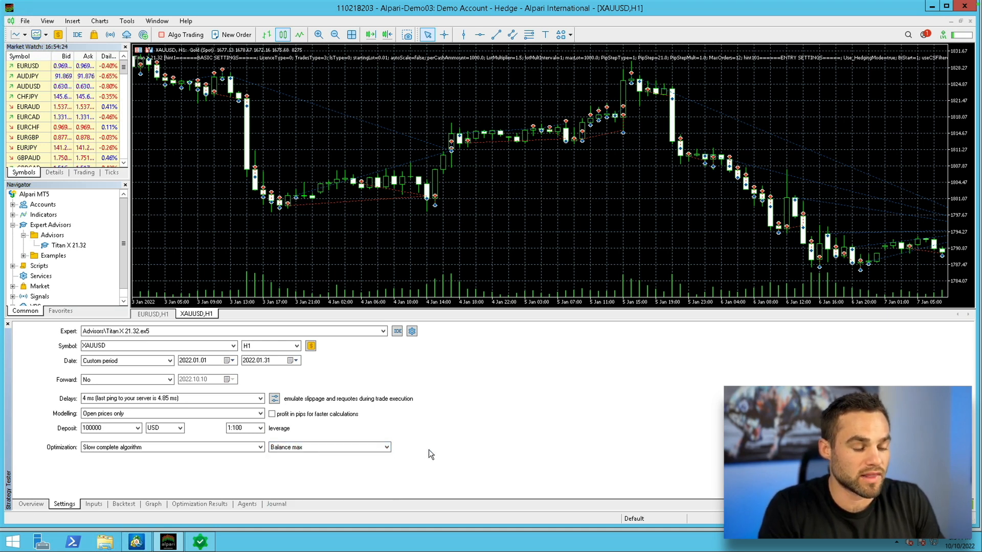
{"action": "left_click", "coordinate": [328, 447]}
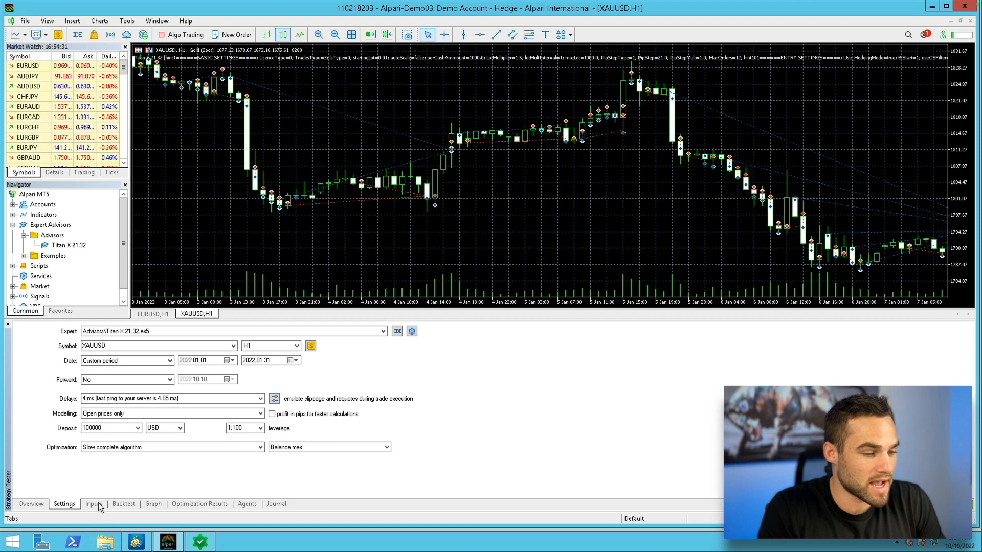
Flag PS Amount for optimization with Start 2, Step 2, Stop 30 — 15 passes.
{"action": "left_click", "coordinate": [93, 505]}
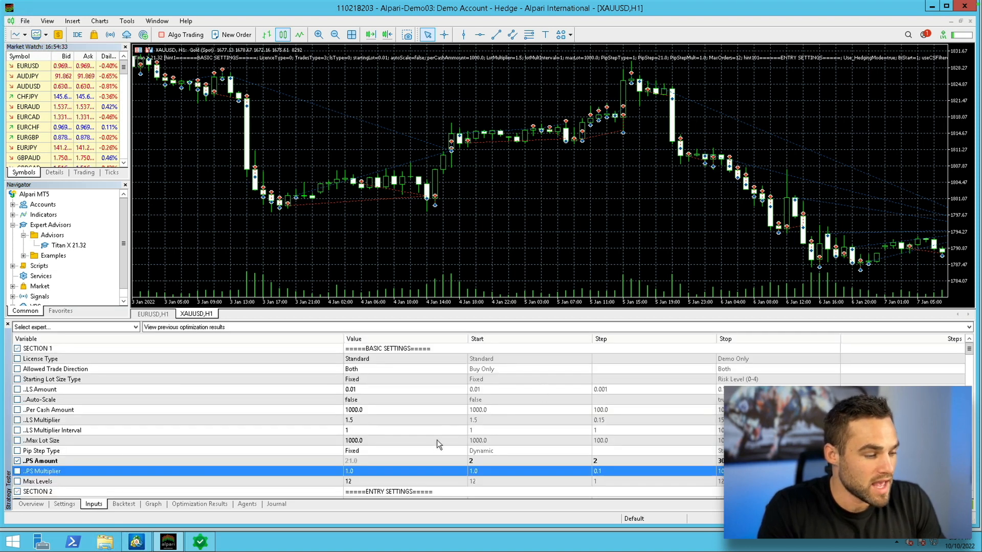
{"action": "left_click", "coordinate": [41, 461]}
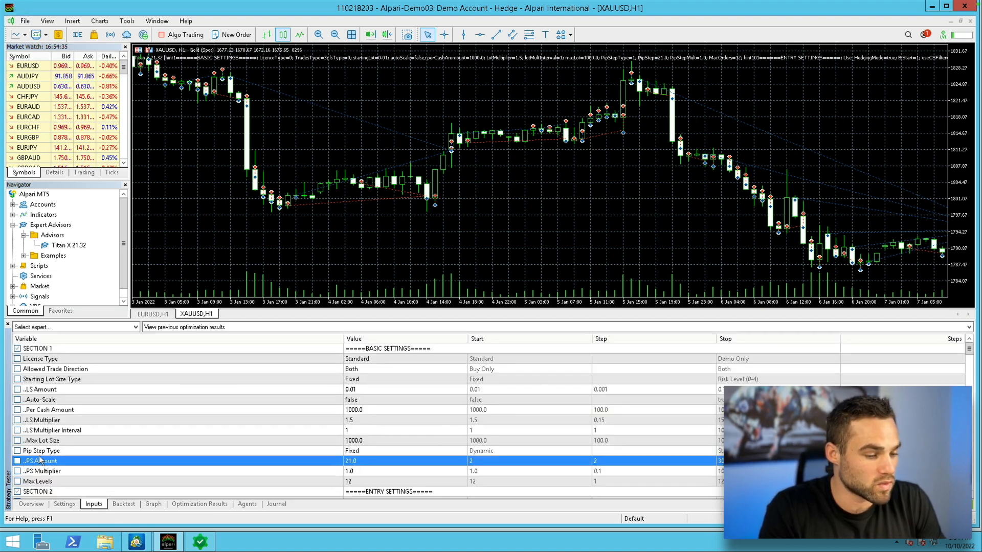
{"action": "mouse_move", "coordinate": [231, 392]}
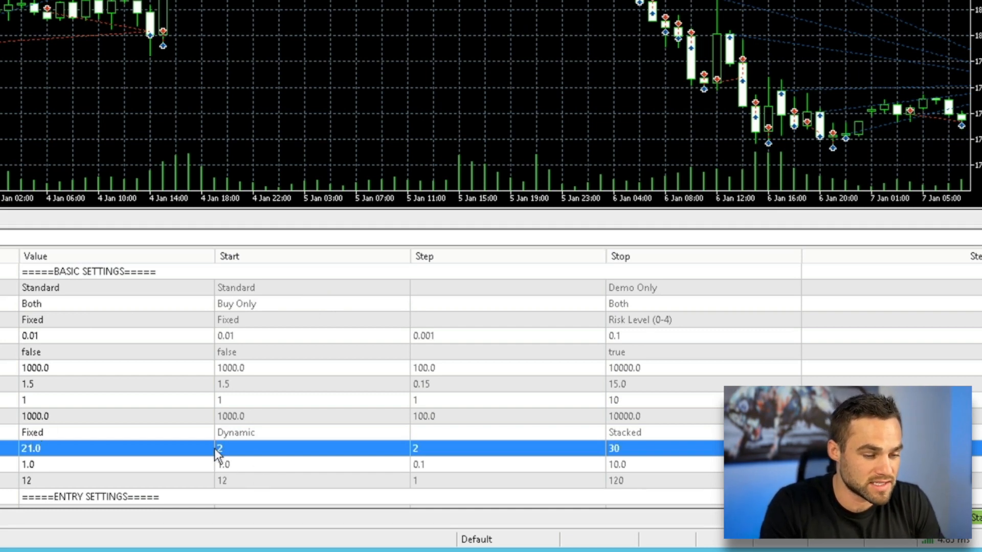
{"action": "mouse_move", "coordinate": [248, 452]}
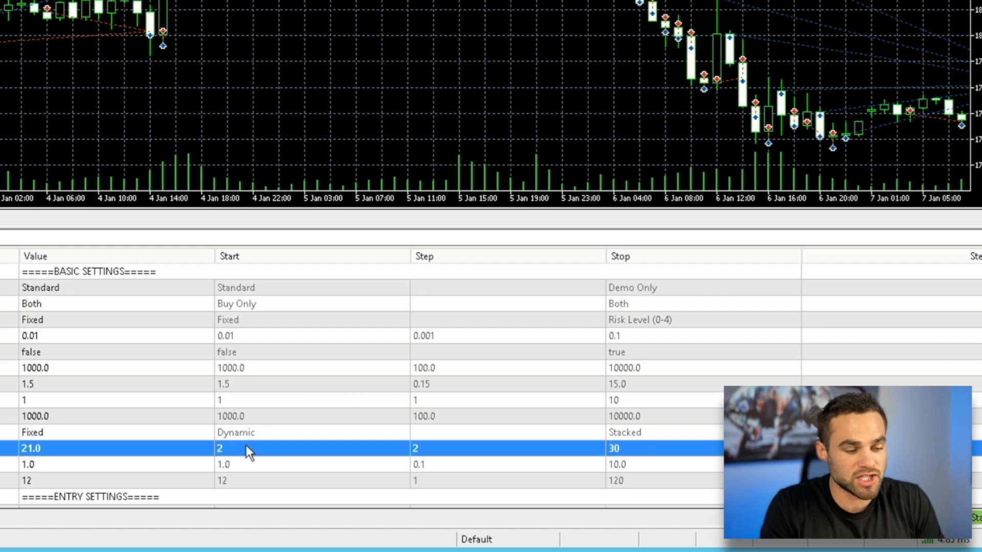
{"action": "mouse_move", "coordinate": [232, 457]}
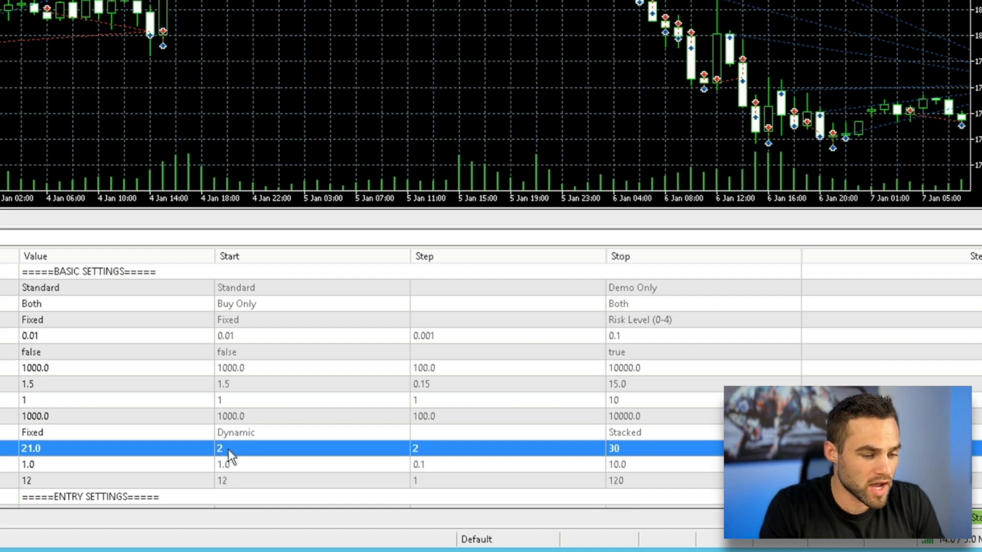
{"action": "double_click", "coordinate": [220, 448]}
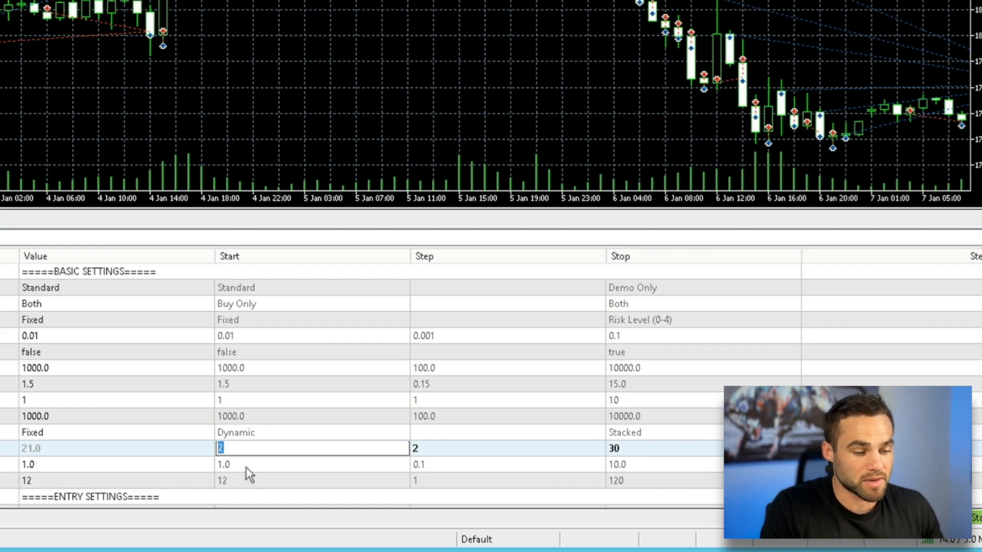
{"action": "mouse_move", "coordinate": [256, 266]}
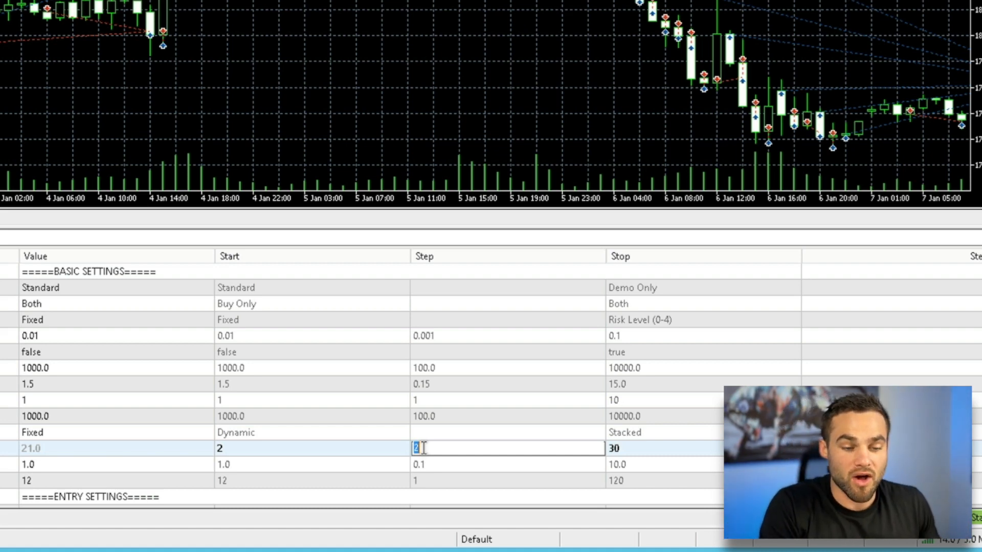
{"action": "left_click", "coordinate": [617, 448]}
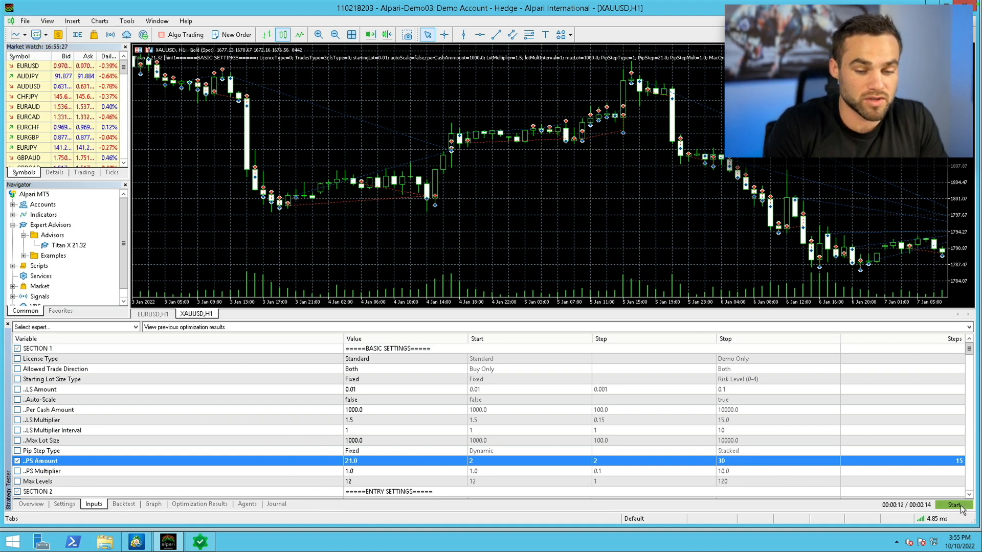
Run the 15-pass optimization and select the top pass (PS Amount 2, profit 454.37), returning to Inputs.
{"action": "left_click", "coordinate": [954, 505]}
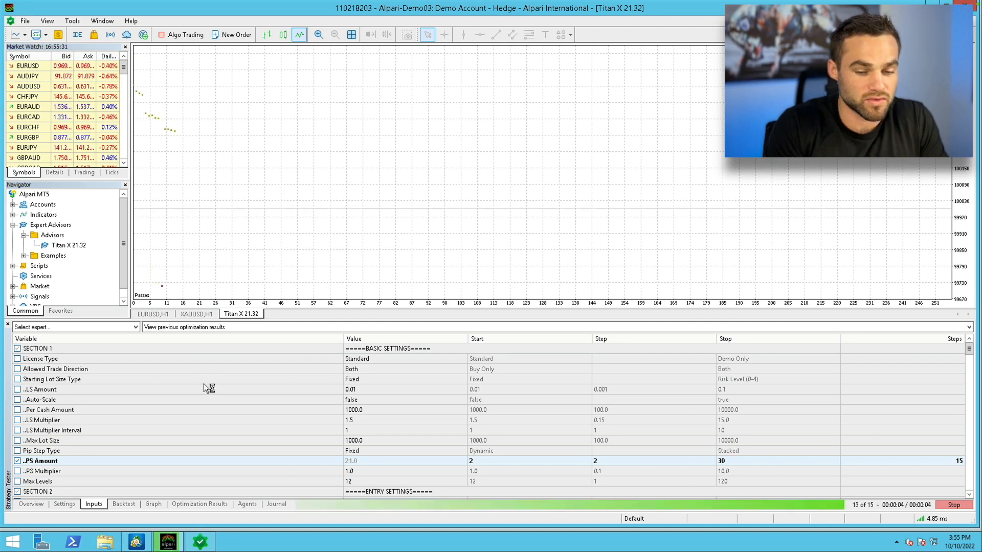
{"action": "left_click", "coordinate": [200, 505]}
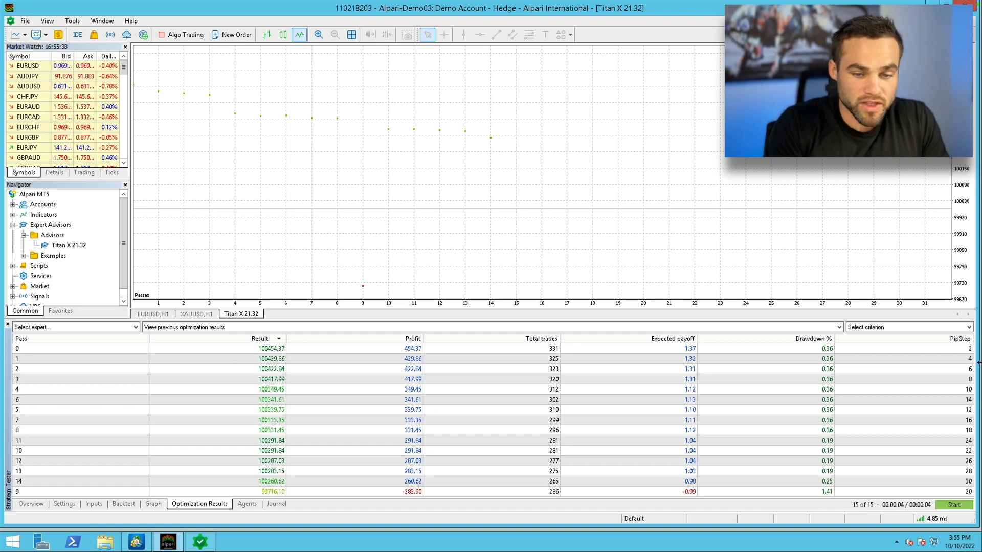
{"action": "left_click", "coordinate": [251, 348]}
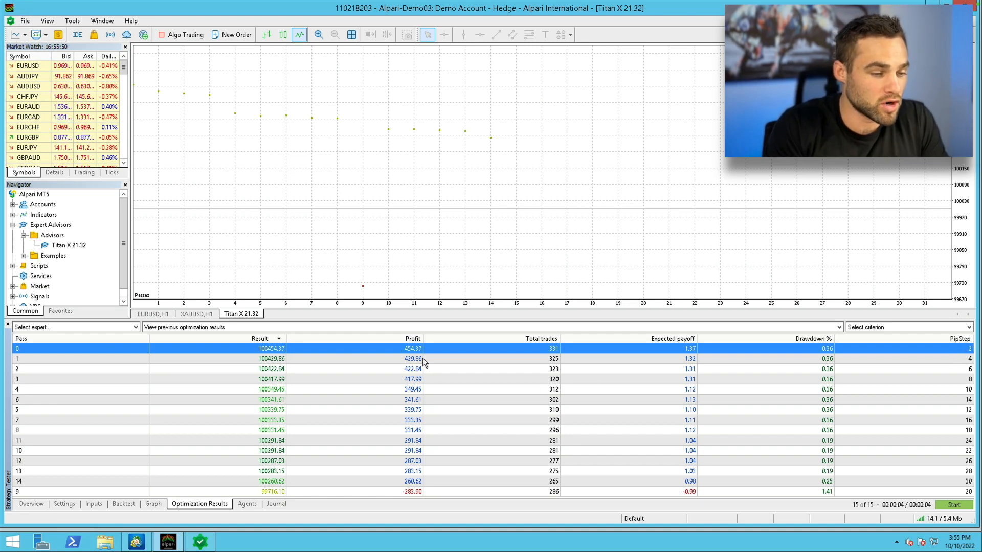
{"action": "mouse_move", "coordinate": [908, 365]}
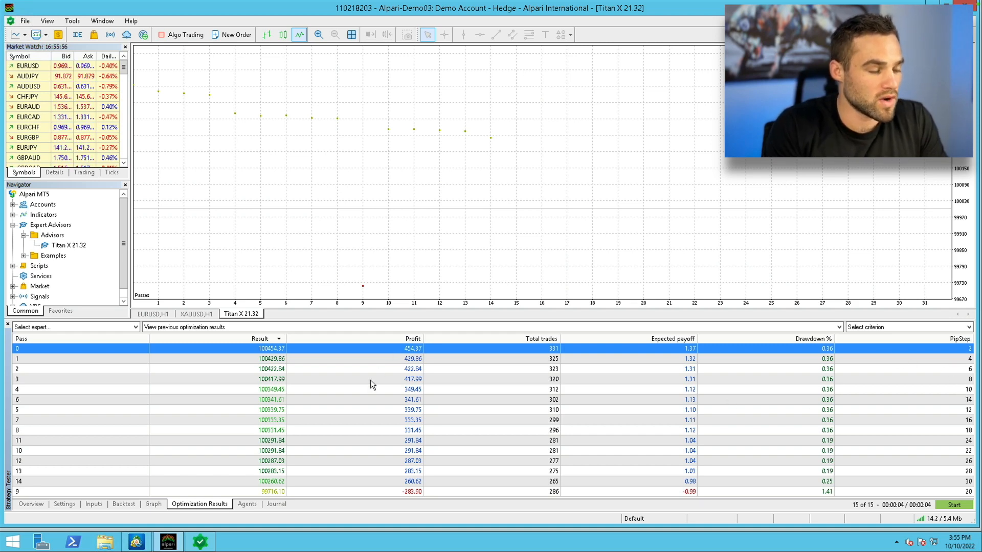
{"action": "mouse_move", "coordinate": [139, 507]}
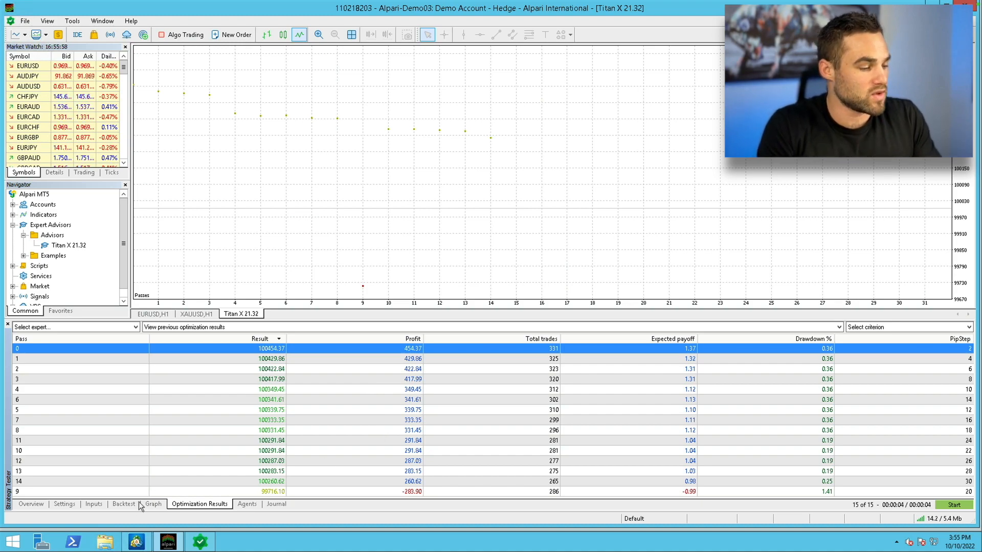
{"action": "left_click", "coordinate": [93, 504]}
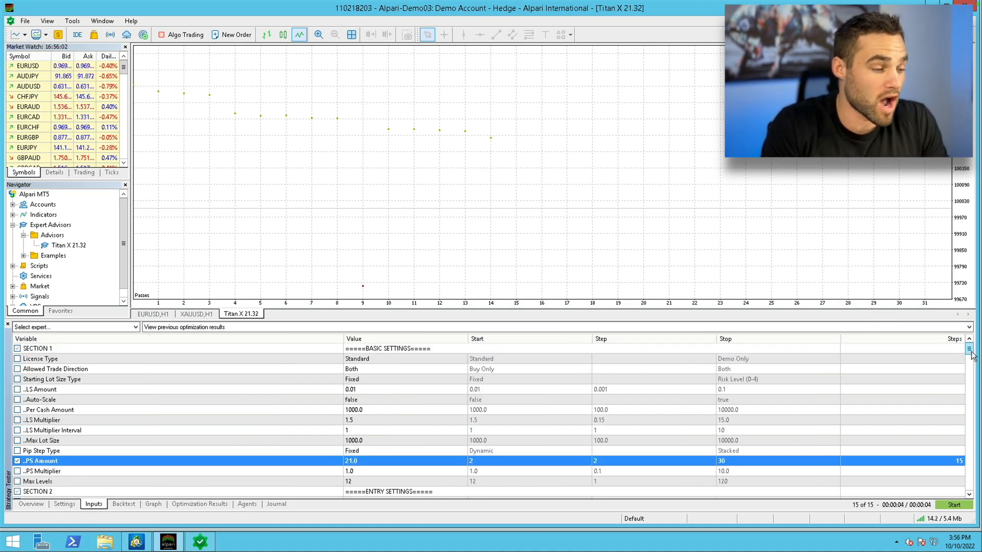